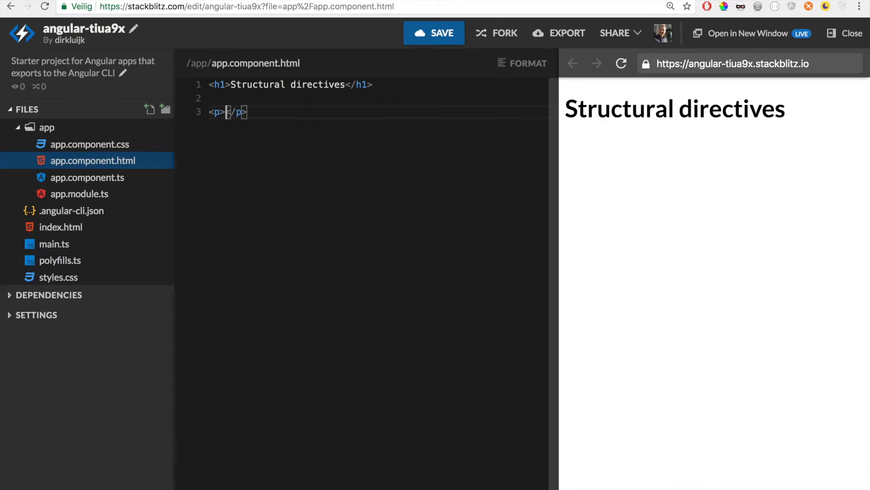
Write the <p *ngRepeat>Repeat me!</p> paragraph and start a new line.
type("Repeat me!")
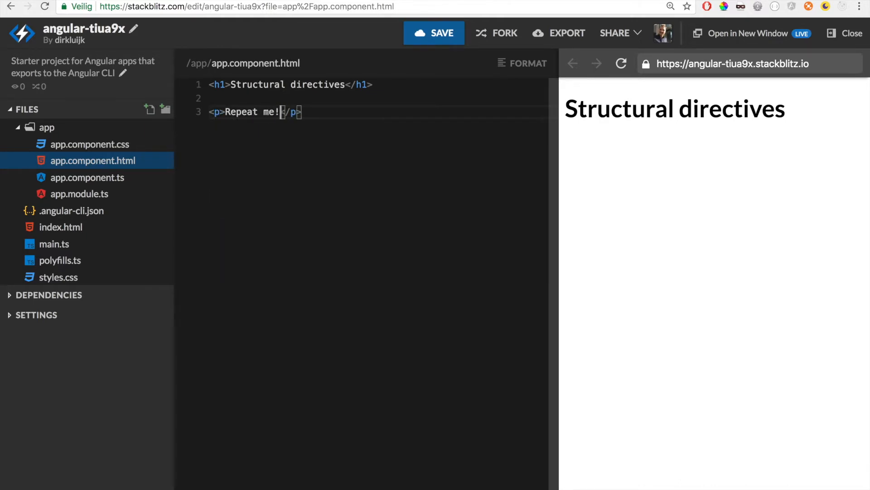
type("*")
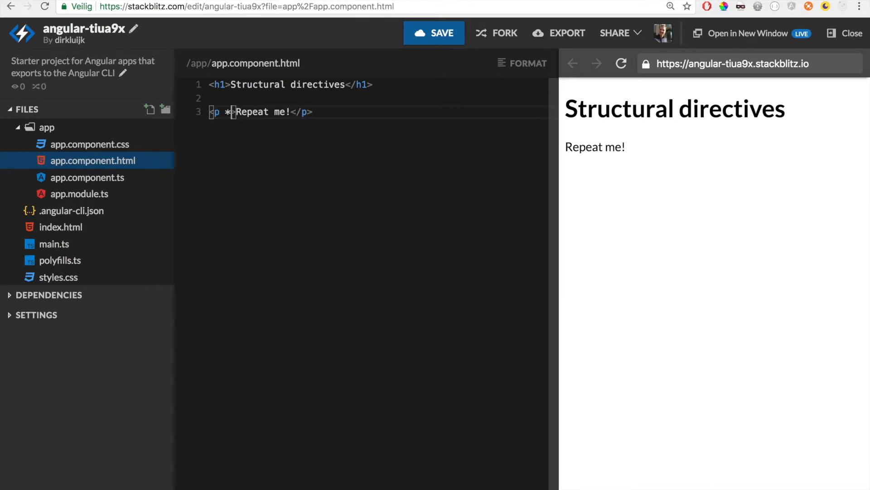
type("ngRepeat")
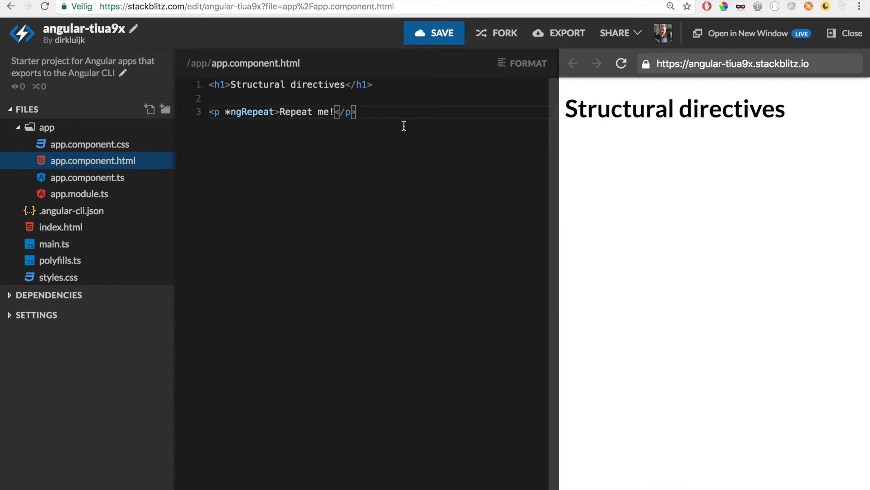
key("Enter")
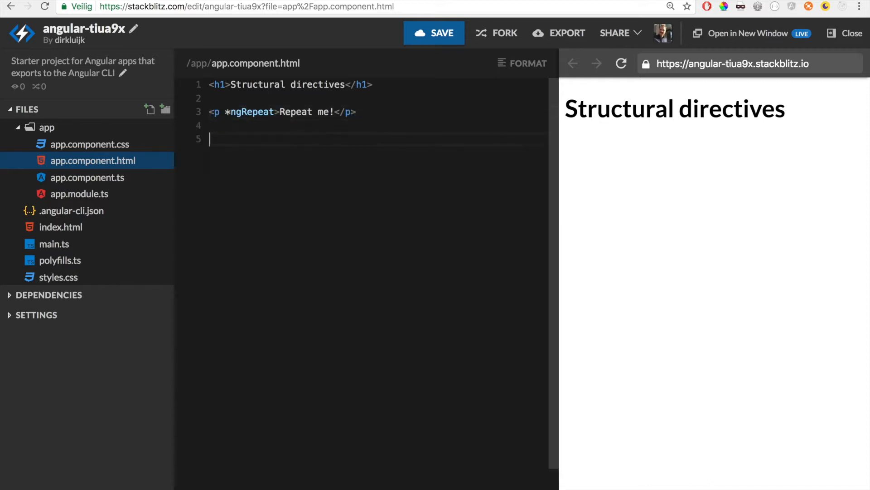
Add an 'Is the same as:' paragraph and an <ng-template ngRepeat> wrapped copy.
type("<p>Is the same as:")
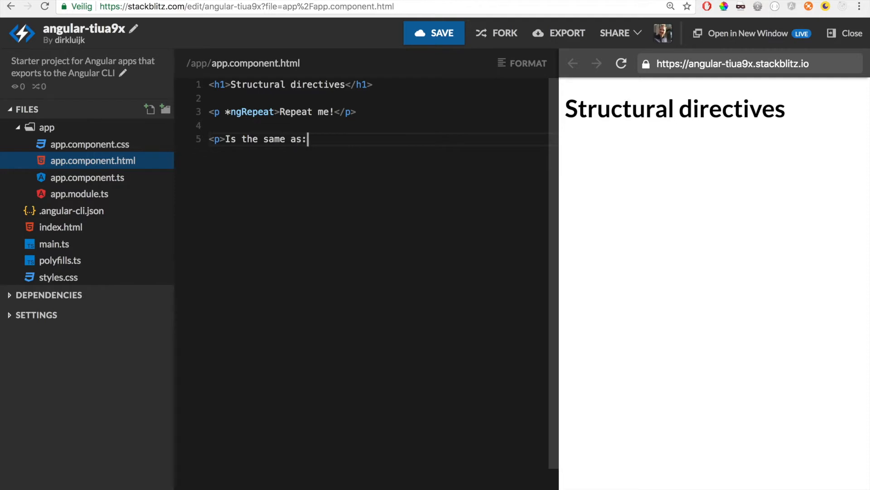
type("</p>")
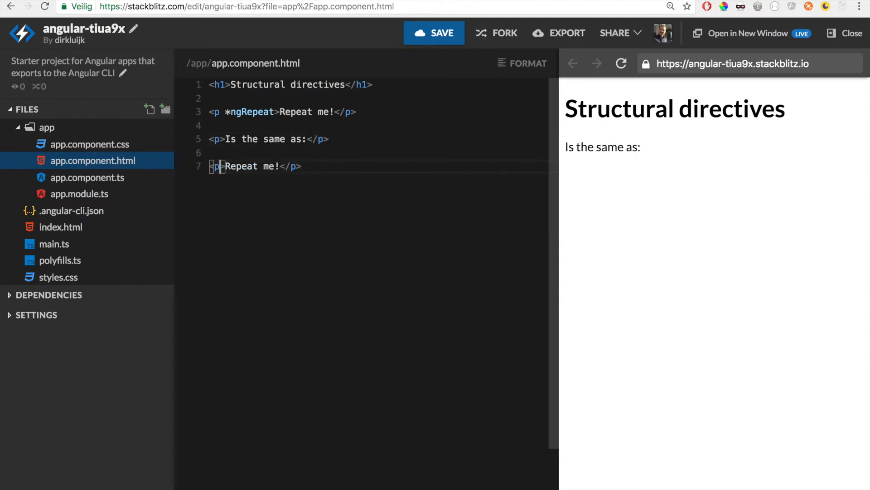
type("<ng-")
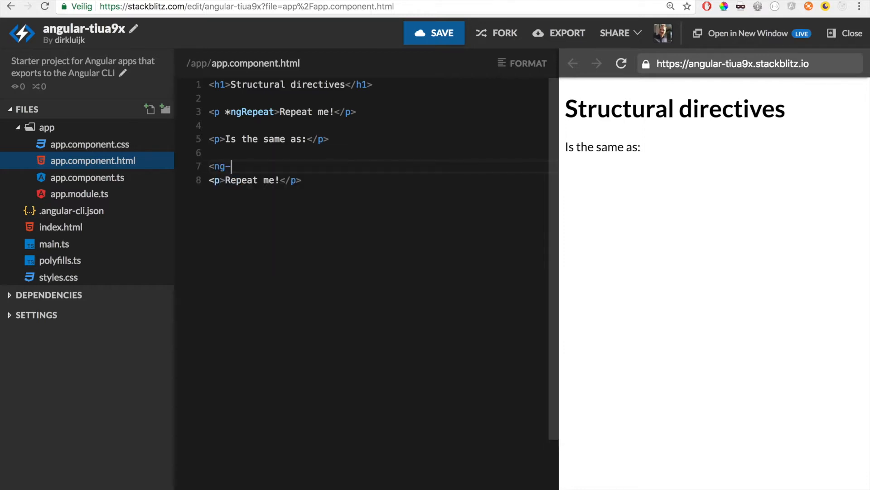
type("template>")
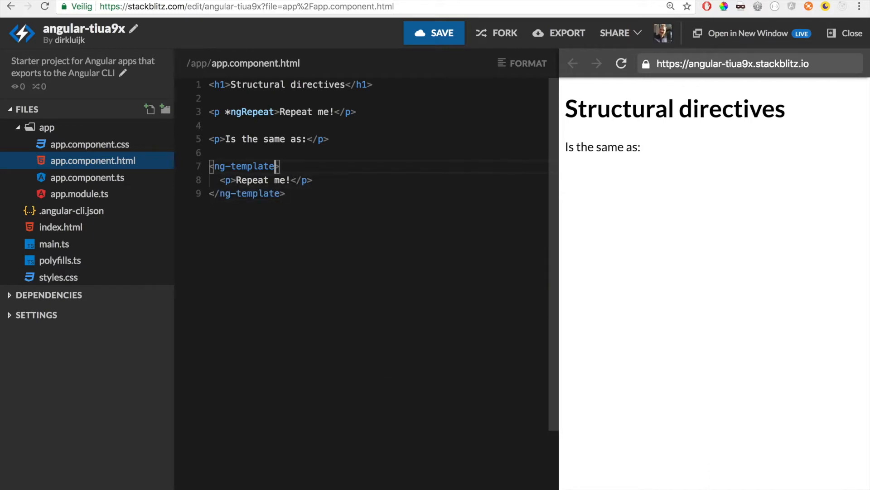
type("ngRepe")
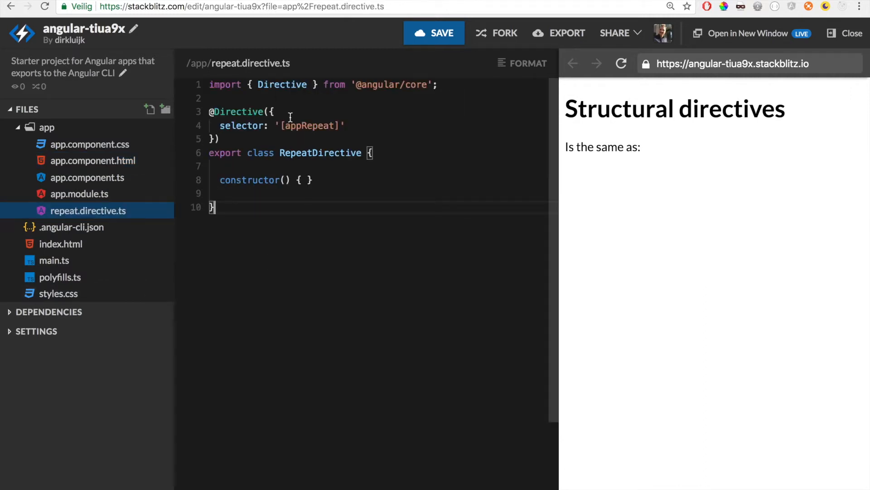
Rename the directive selector from appRepeat to ngRepeat, then return to app.component.html.
double_click(311, 125)
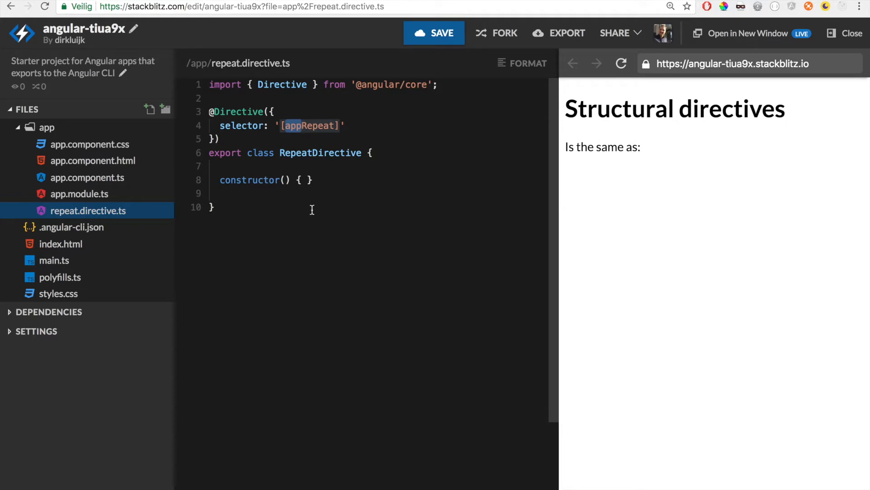
type("ngRepeat")
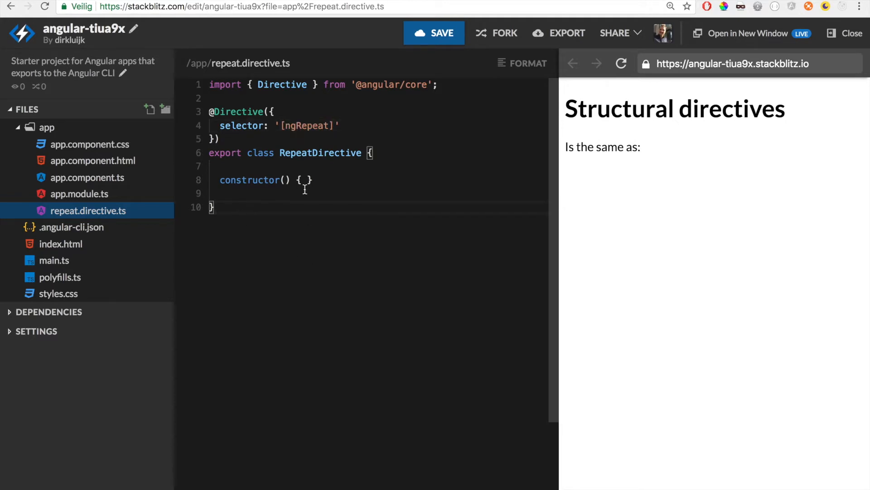
left_click(92, 160)
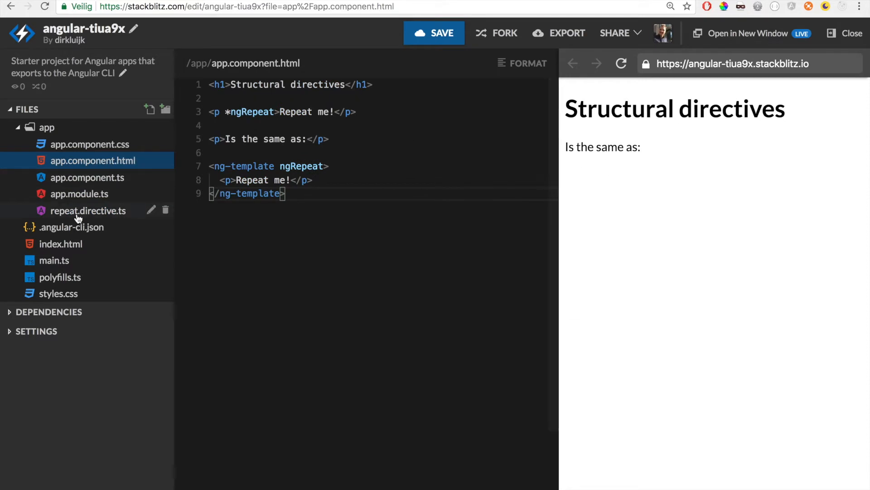
Inject a private templateRef: TemplateRef<any> in the directive constructor, importing TemplateRef.
left_click(88, 211)
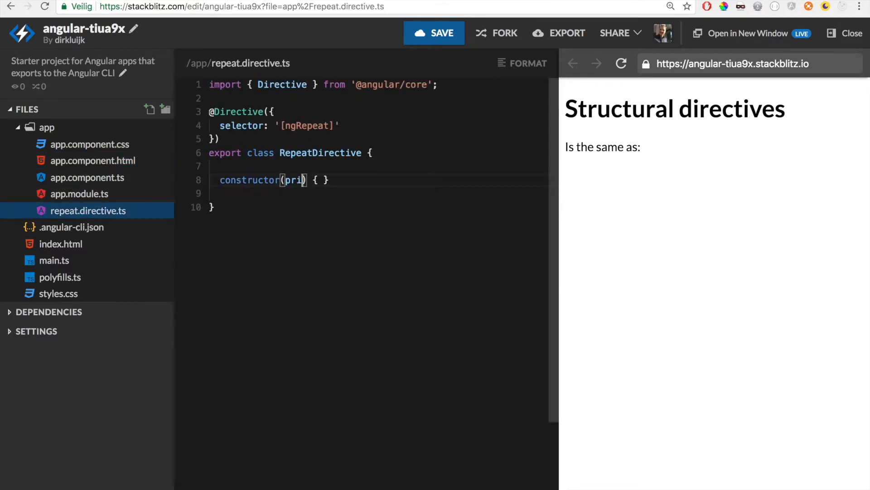
type("vate vi")
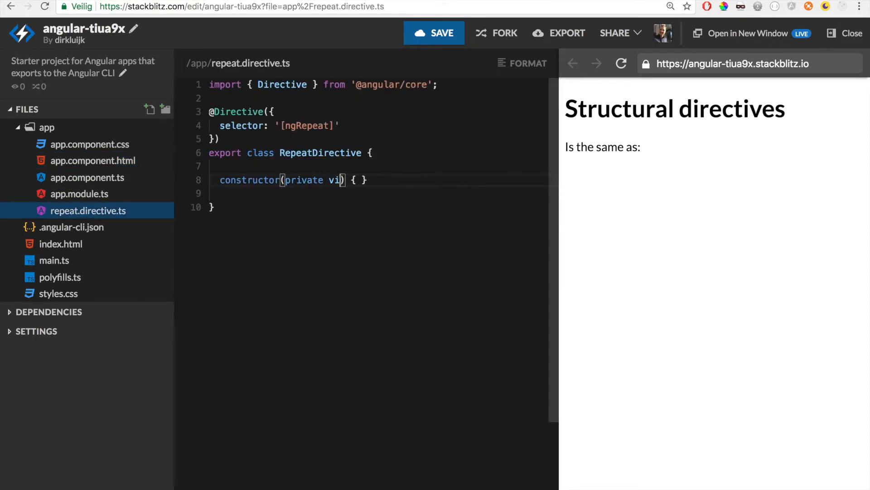
type("templateRef")
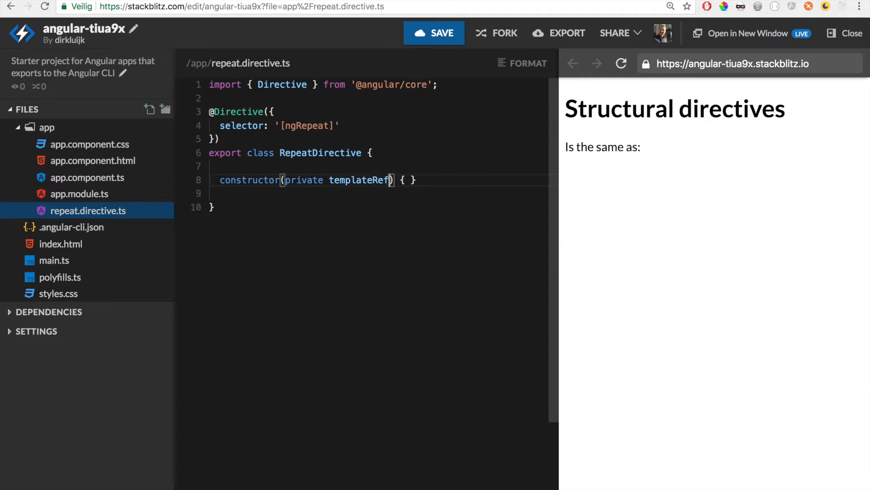
type(": TemplateRef")
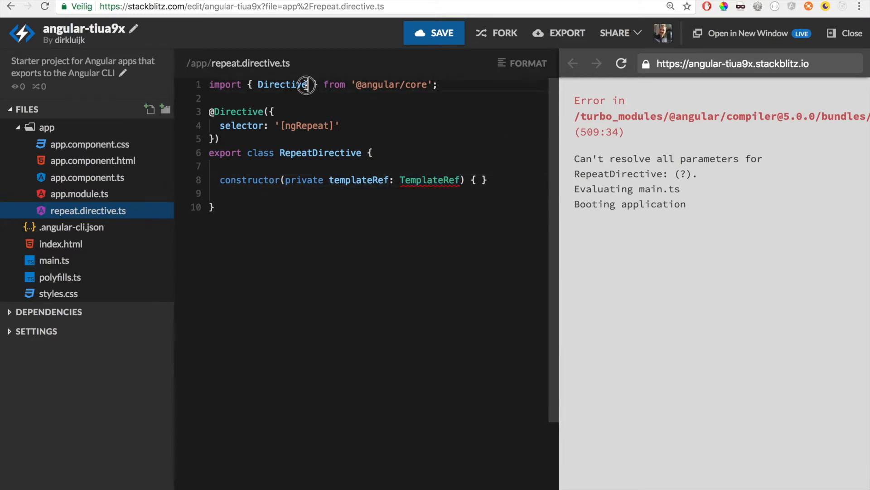
type(", TemplateRef")
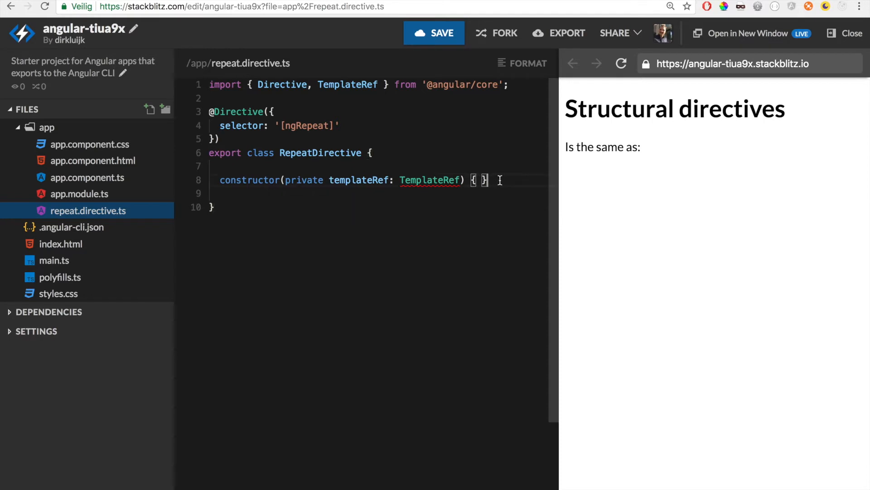
mouse_move(429, 180)
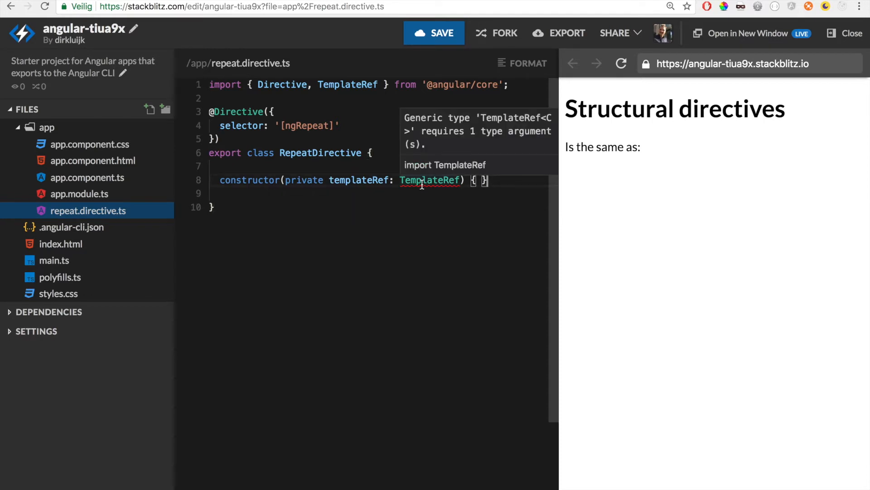
type("<a")
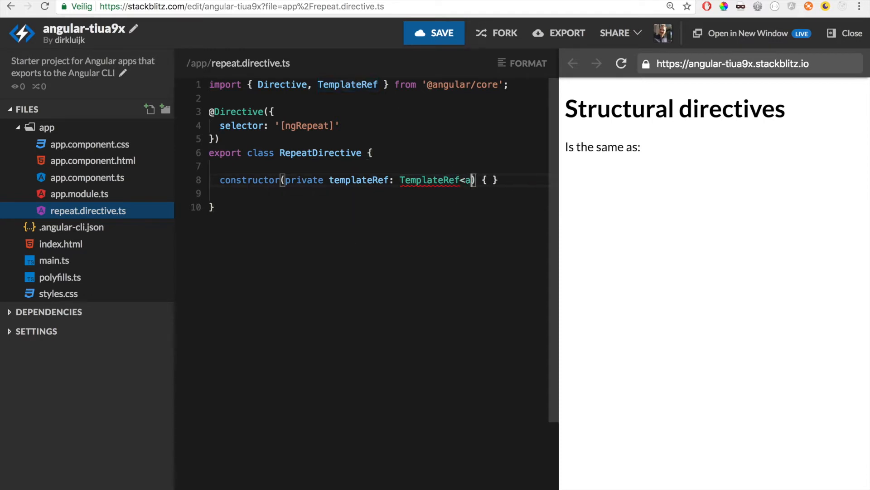
type("ny>")
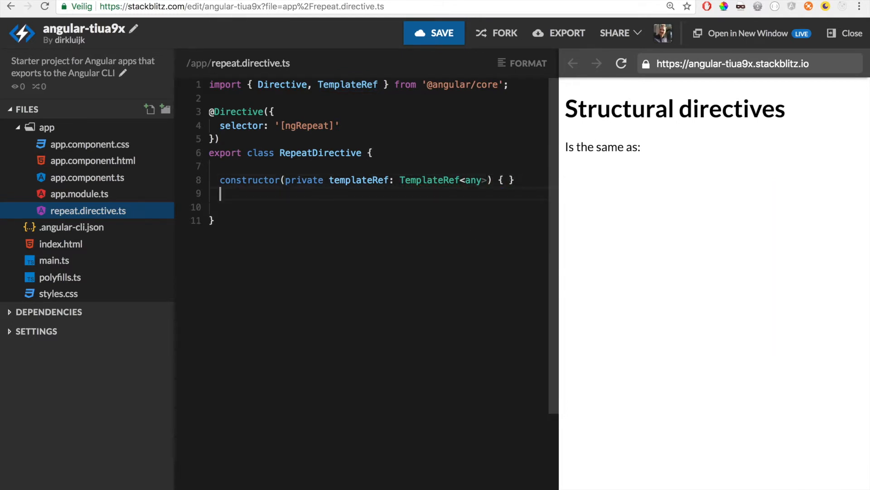
Add an empty ngOnInit(): void hook and a private viewRef: ViewContainerRef parameter.
type("ngOnInit()")
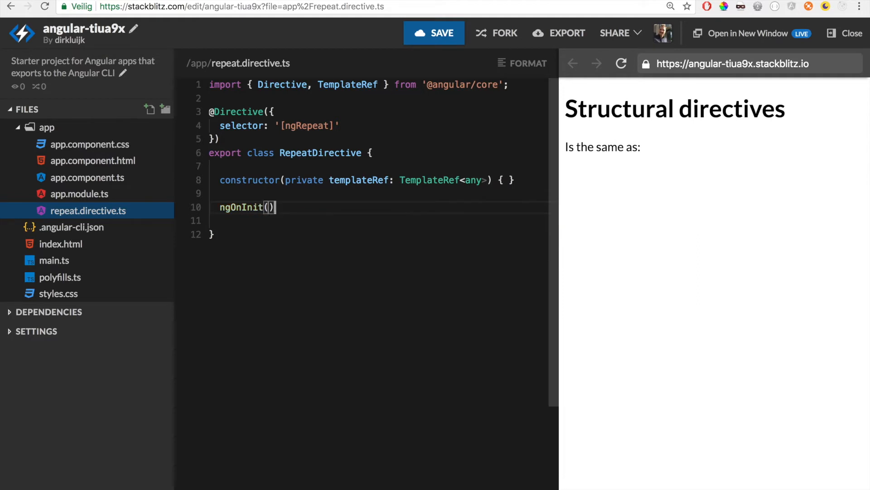
type(": void")
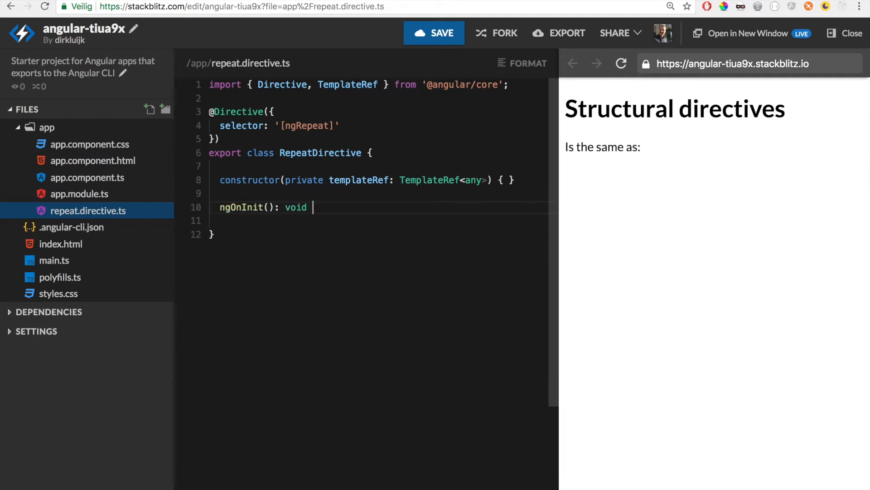
type("{")
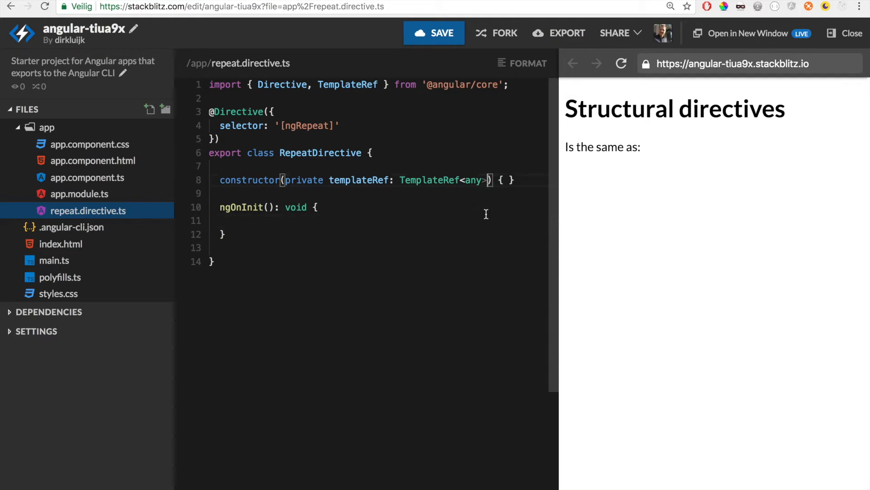
key("Enter")
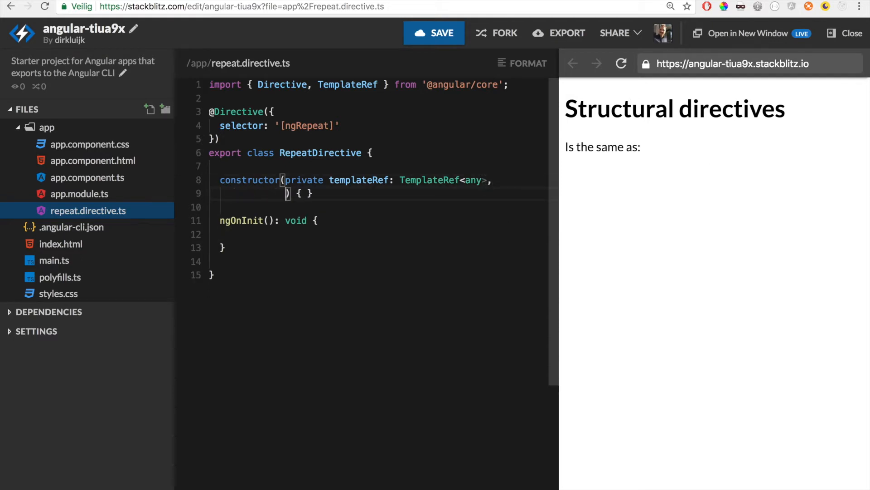
type("private")
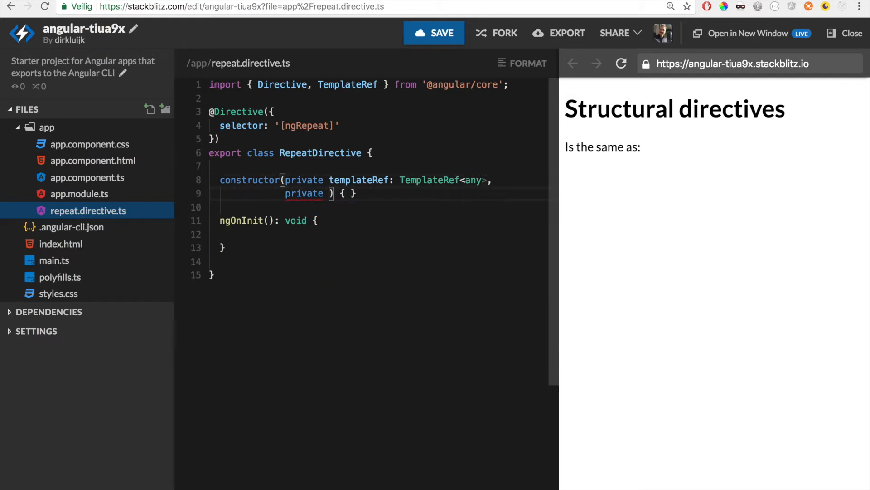
type("viewRef: ViewContainerRef")
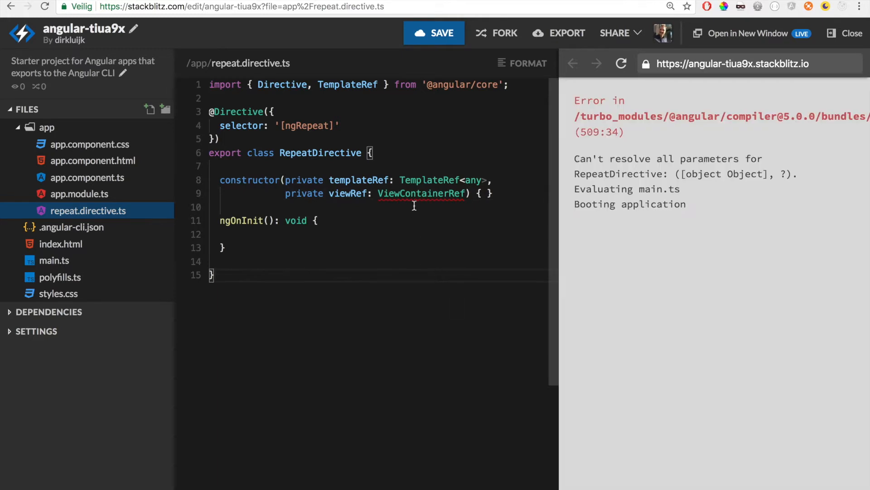
double_click(421, 193)
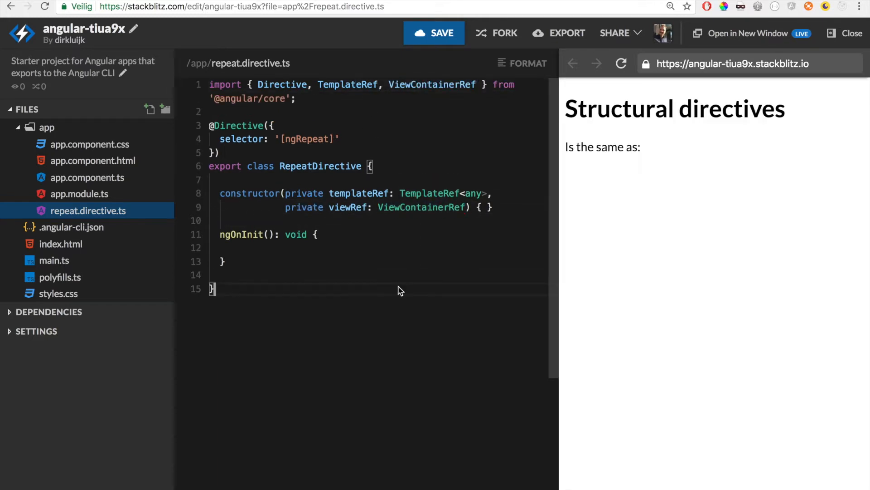
Call this.viewRef.createEmbeddedView(this.templateRef) three times inside ngOnInit.
left_click(233, 247)
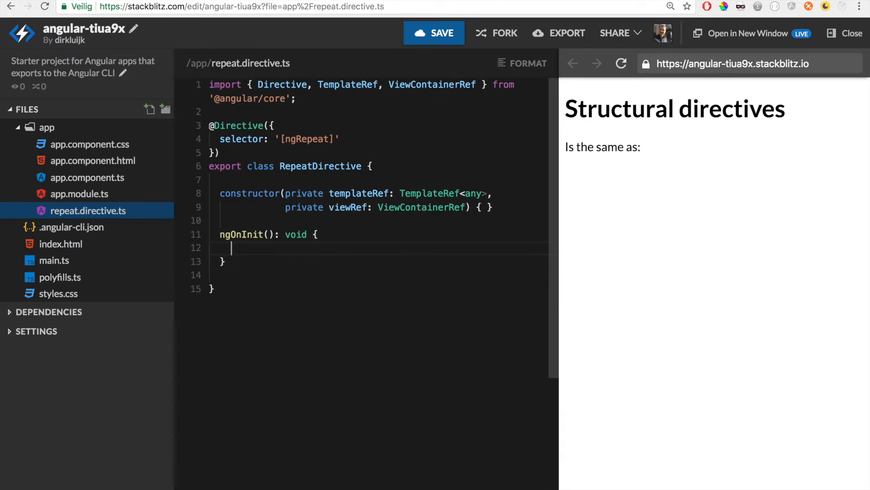
type("this.viewRef")
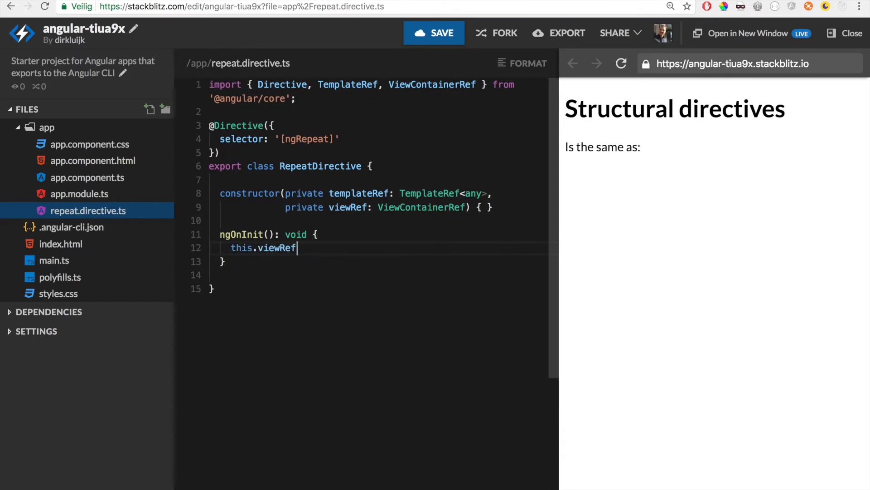
type(".createEmbeddedView(this.templateRef);")
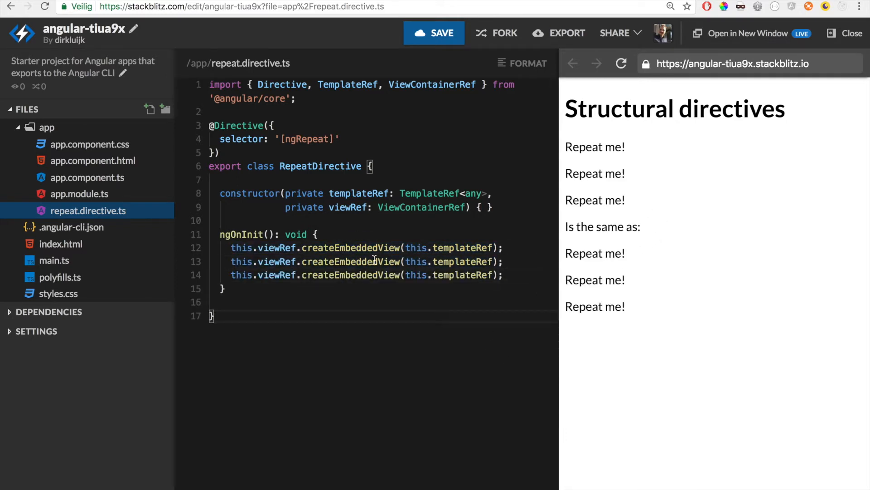
Set *ngRepeat="3" on the paragraph and [ngRepeat]="3" on the ng-template.
left_click(92, 161)
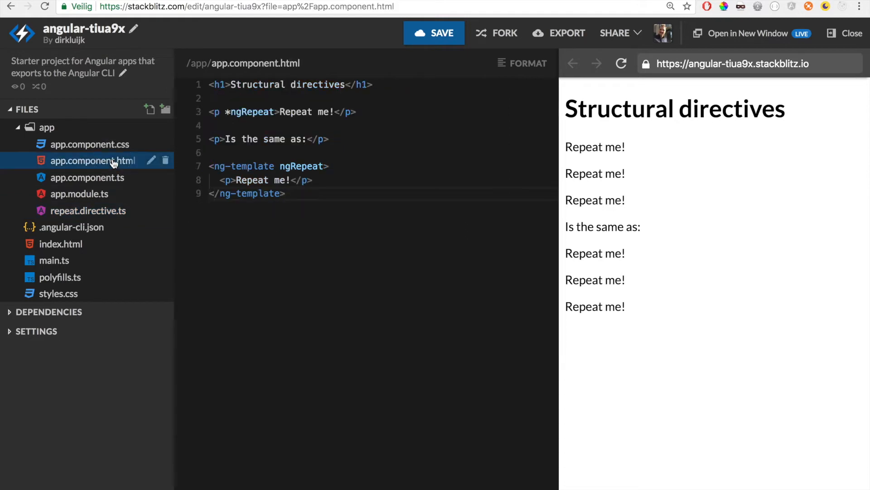
left_click_drag(227, 112, 319, 111)
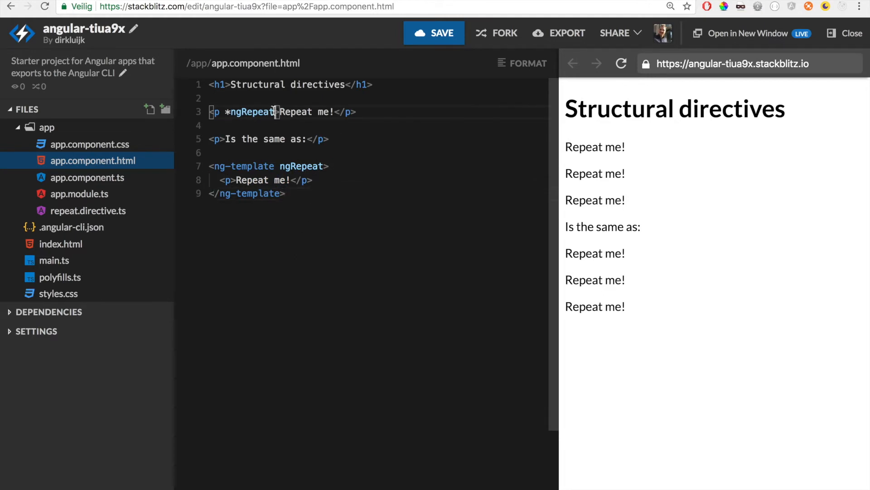
type("\"3\"")
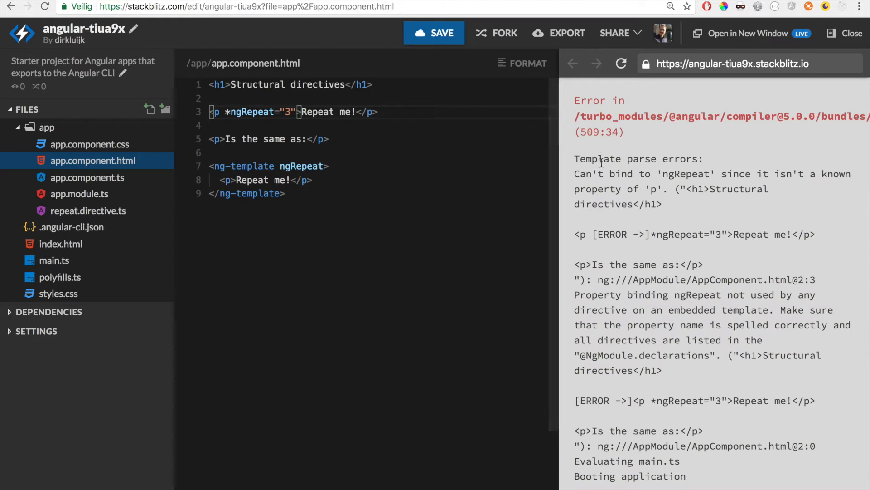
left_click_drag(575, 173, 755, 174)
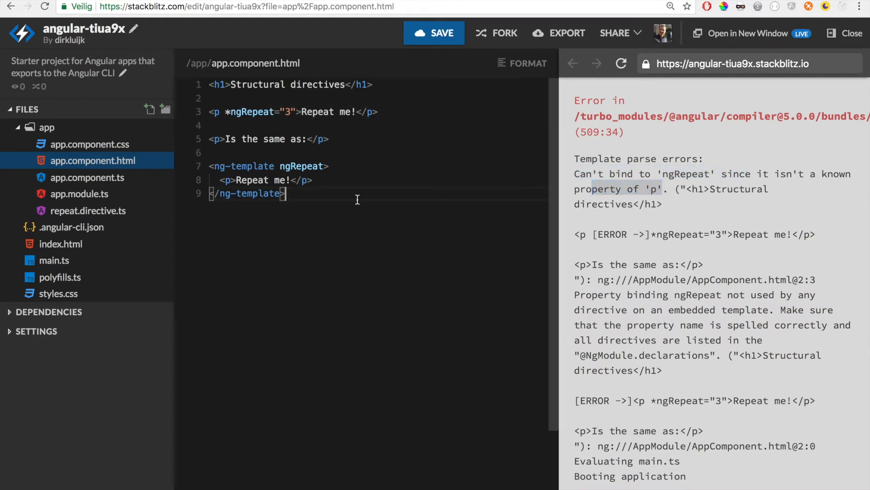
type("[")
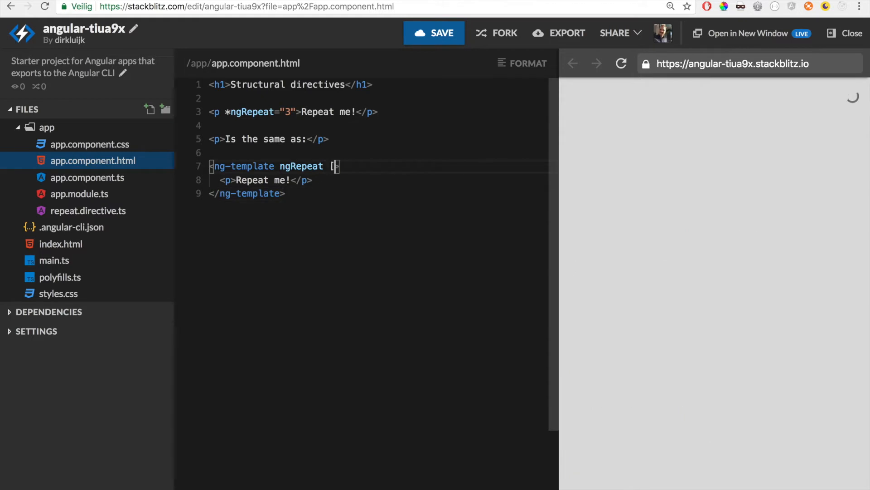
type("ngRepeat]")
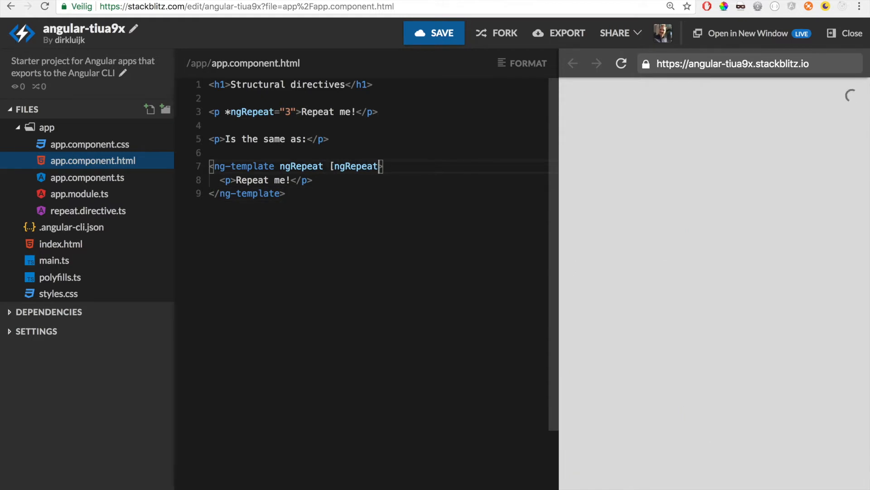
type("=\"")
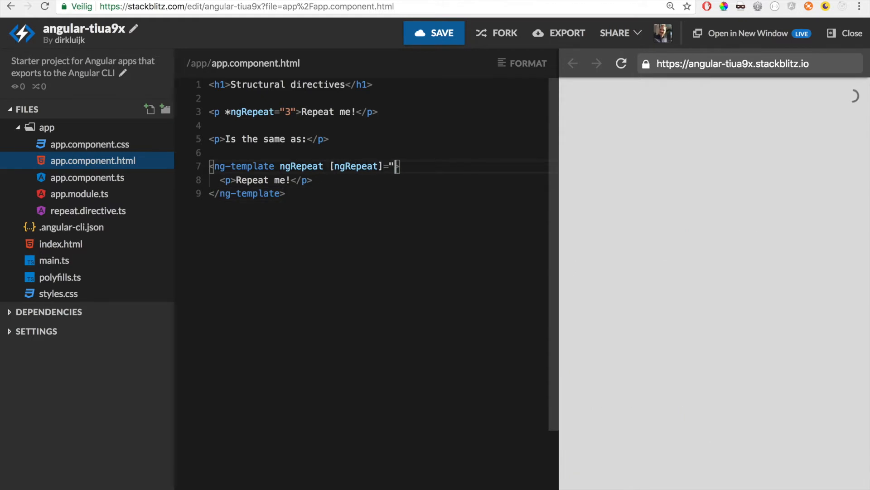
type("3\">")
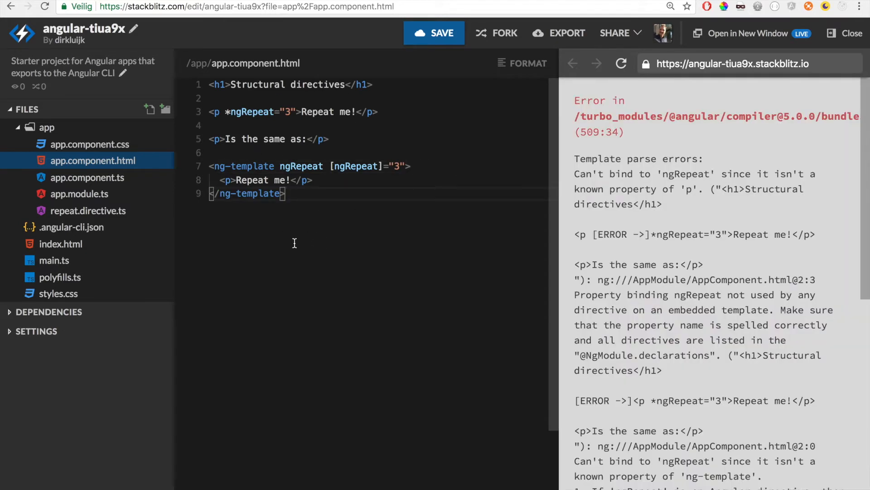
left_click(87, 210)
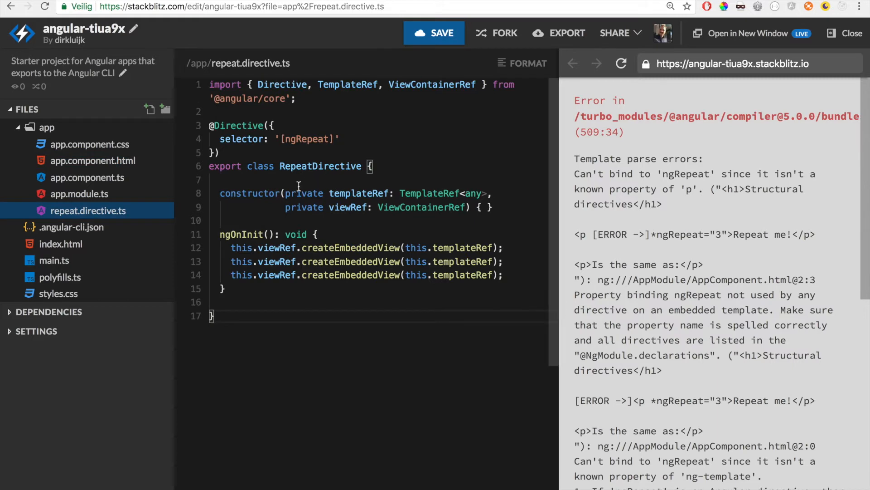
type("@")
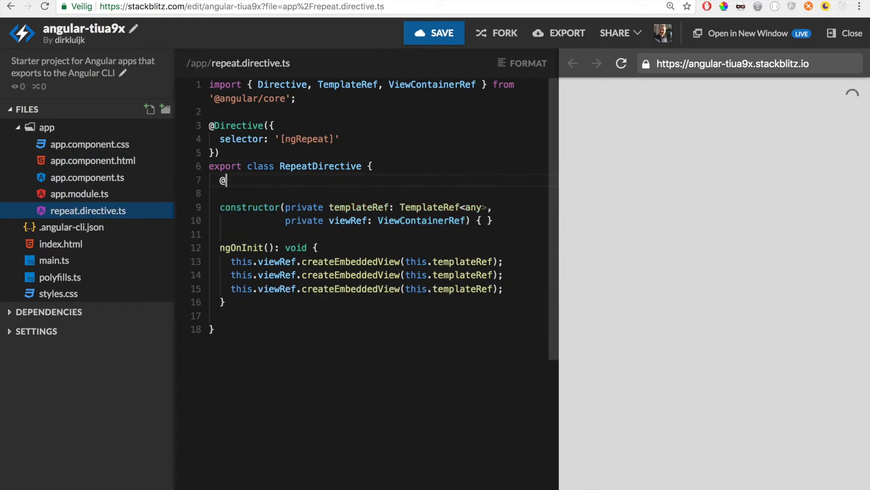
type("Input()")
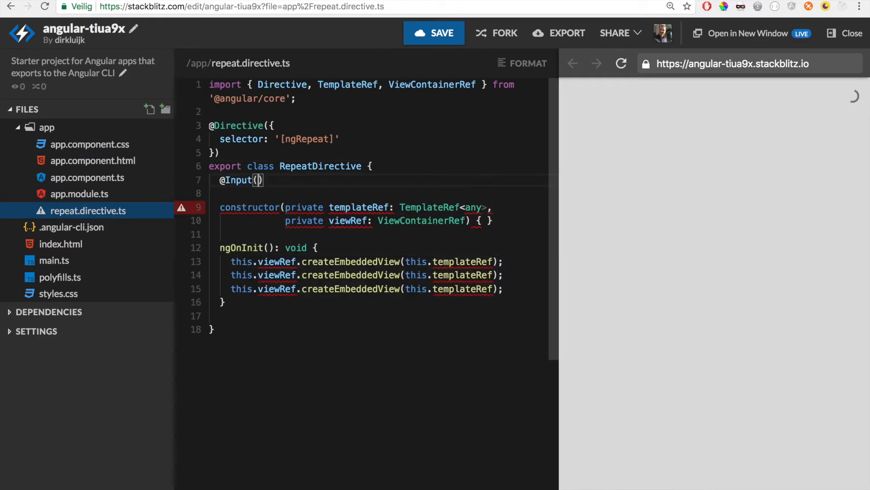
type("'")
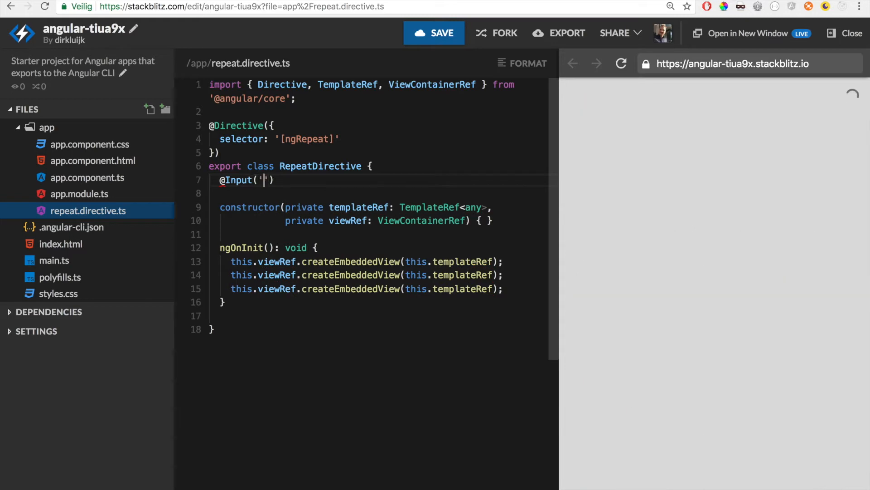
type("ngRepeat")
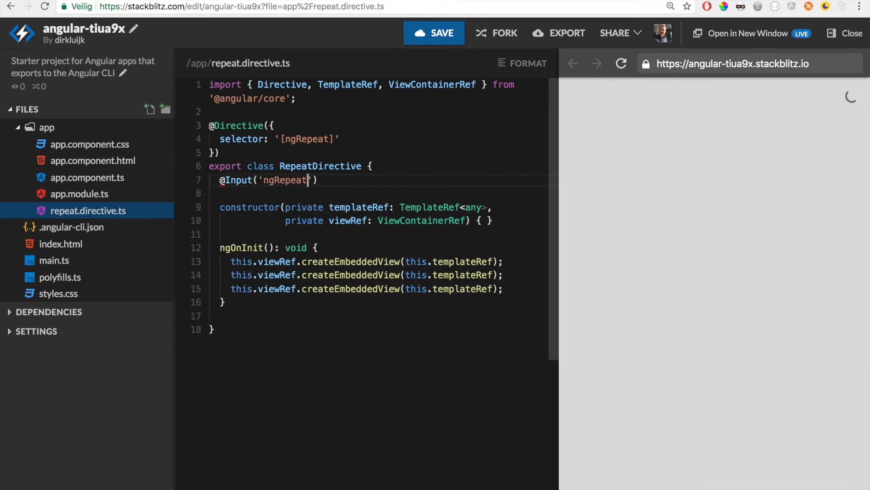
type("times:")
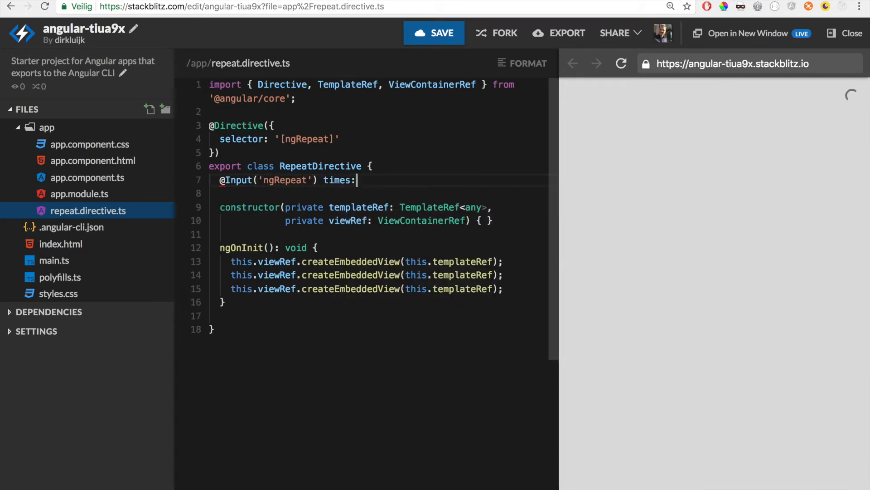
type("number;")
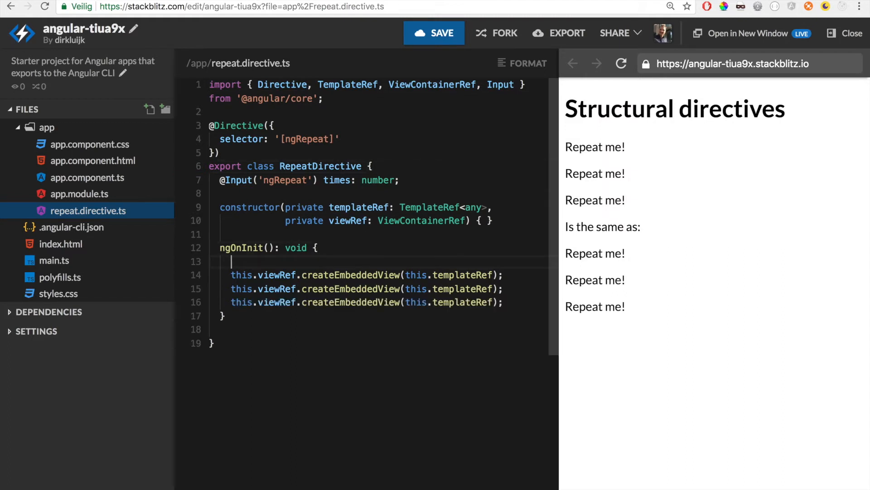
Wrap createEmbeddedView in a for loop running i from 0 to this.times.
type("for (let i = 0; i")
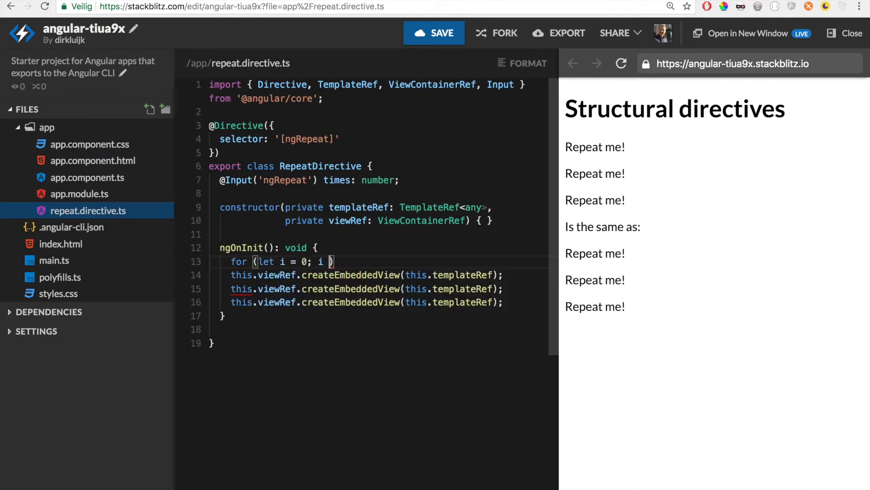
type("< this.ti")
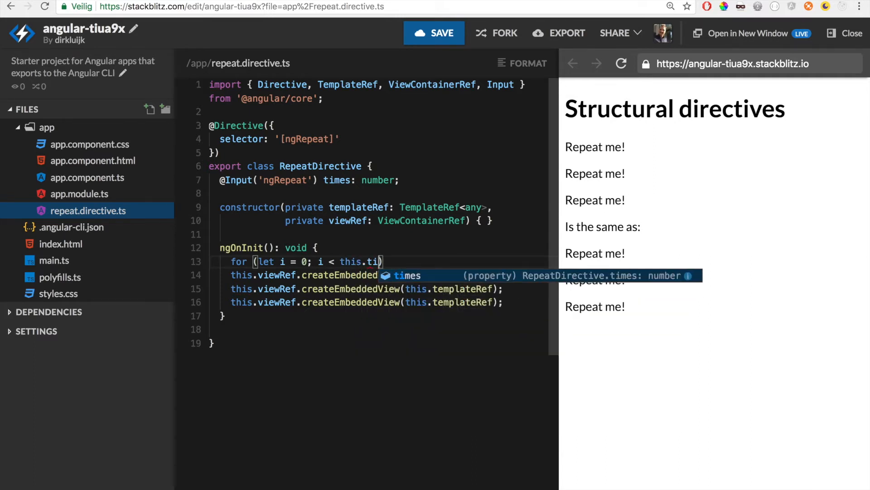
type("mes; i++)")
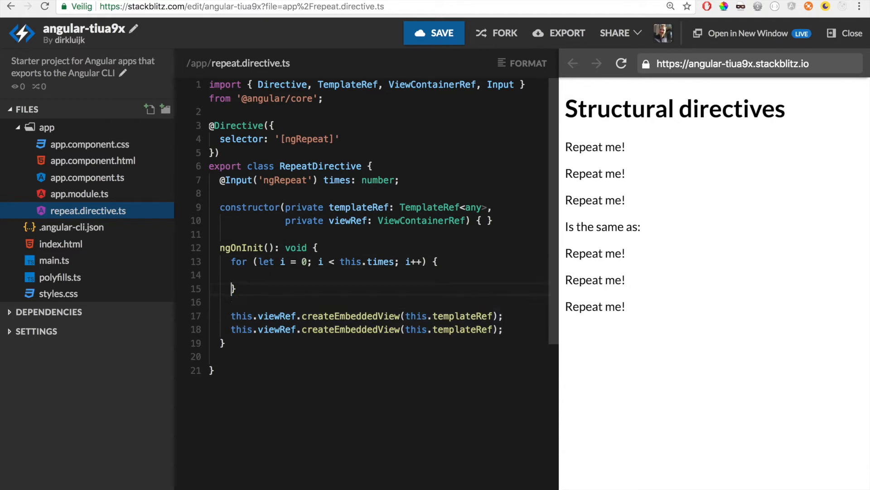
type("this.viewRef.createEmbeddedView(this.templateRef);")
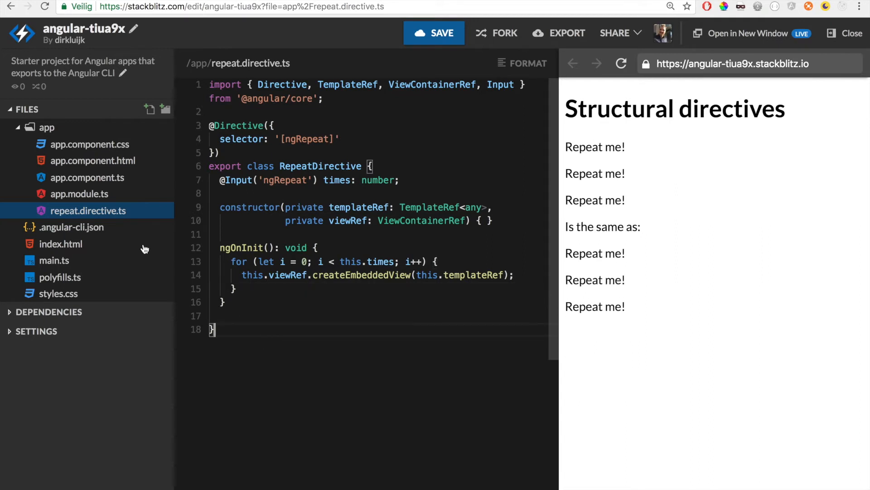
Change the [ngRepeat] and *ngRepeat values from "3" to "5".
left_click(92, 160)
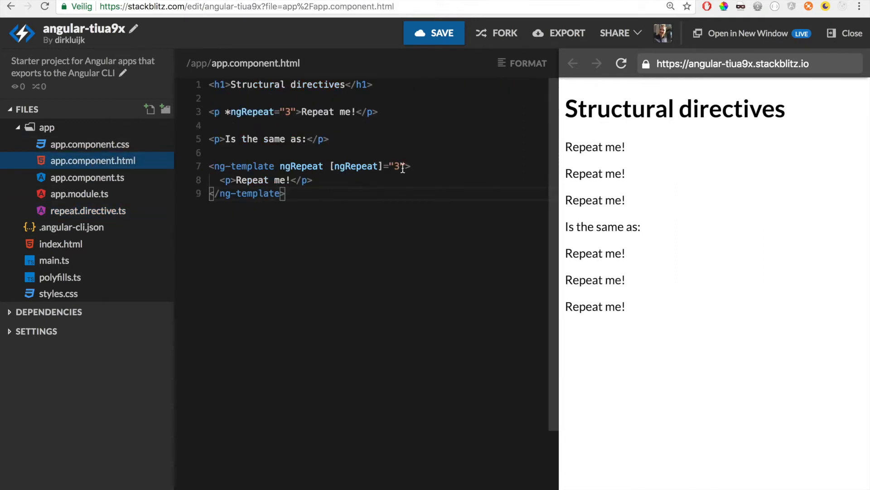
type("5")
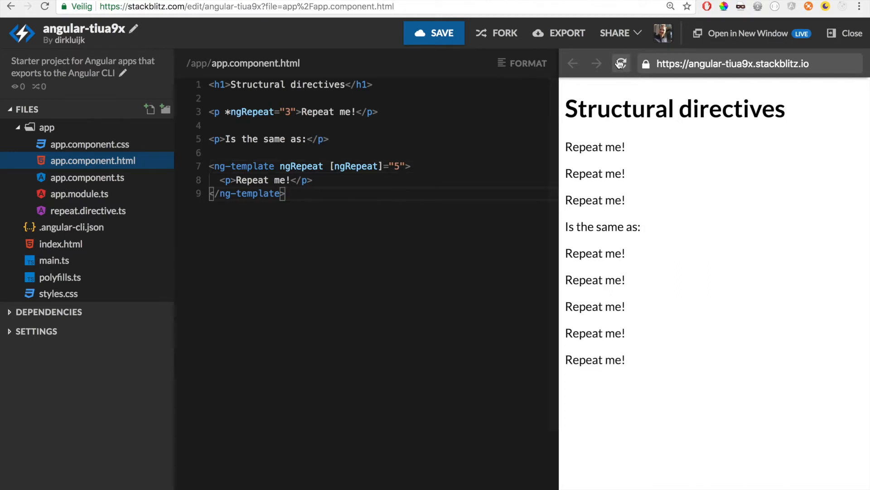
type("5")
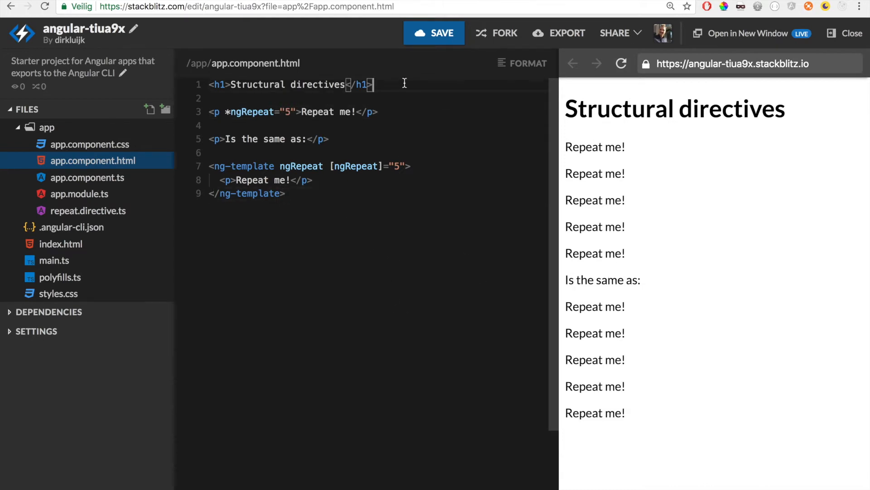
Add a 'Times:' number input with [(ngModel)] bound to times.
type("Times")
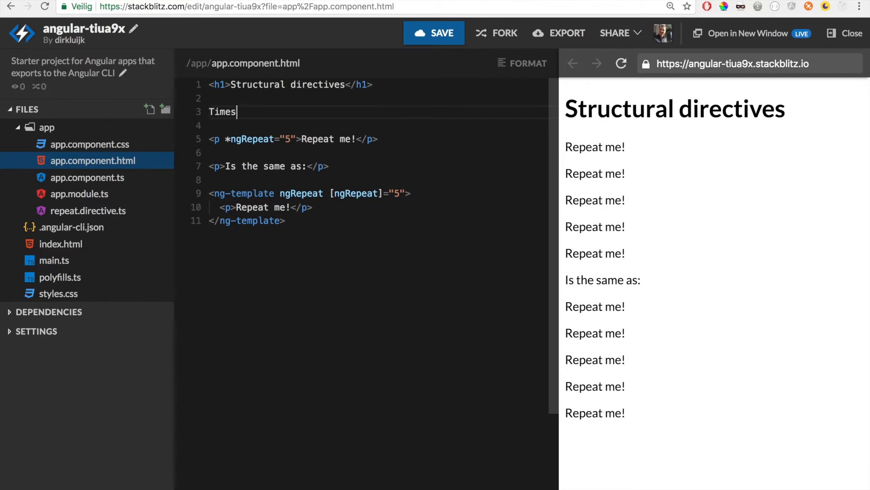
type(": <input")
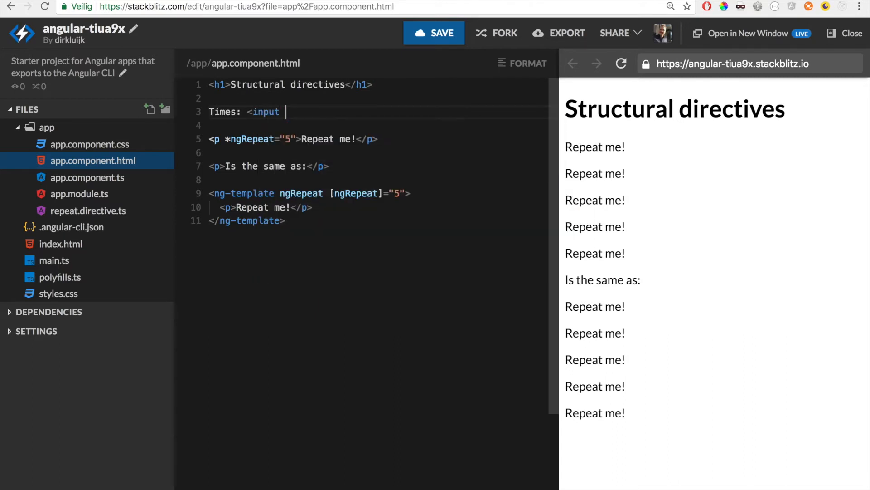
type("type=\"number\"")
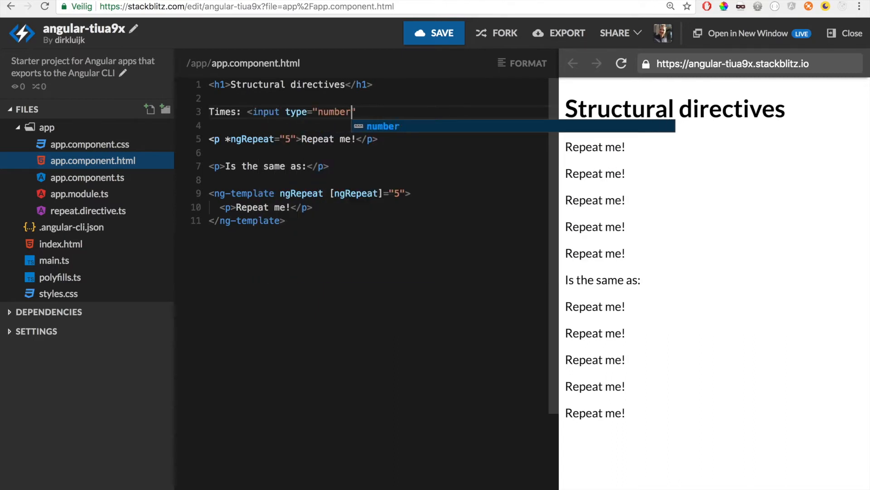
type(">")
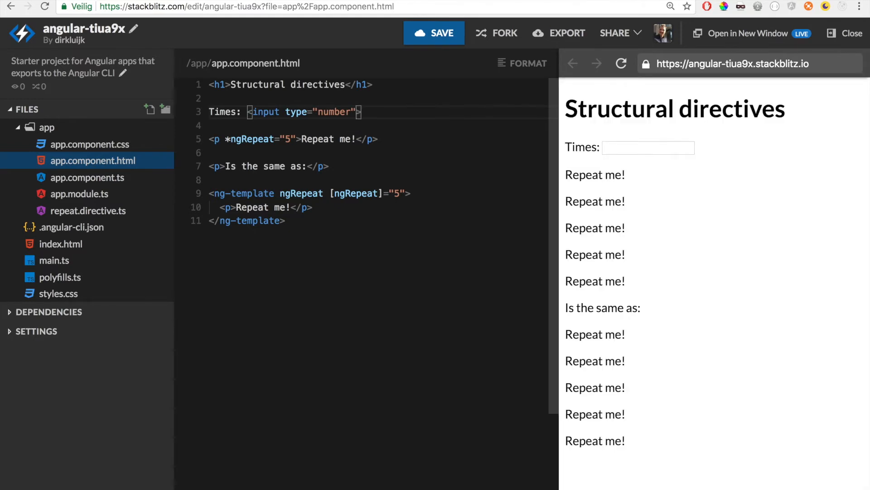
type("[(ng)]")
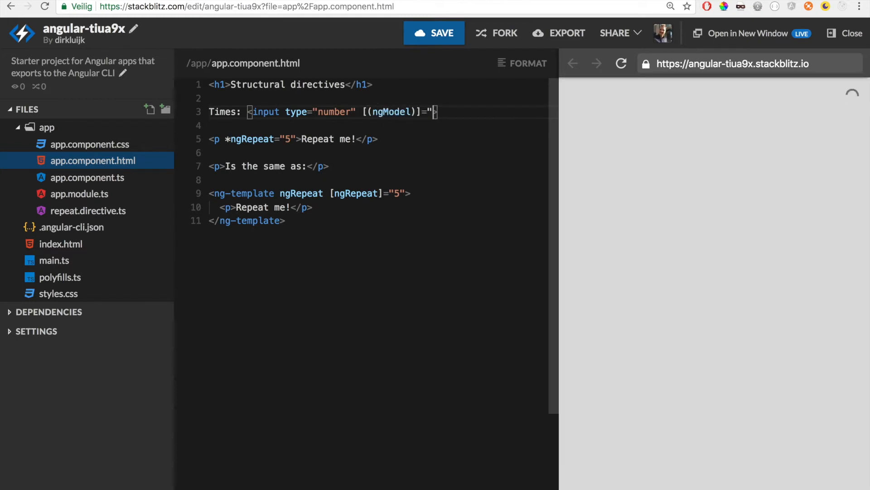
type("times")
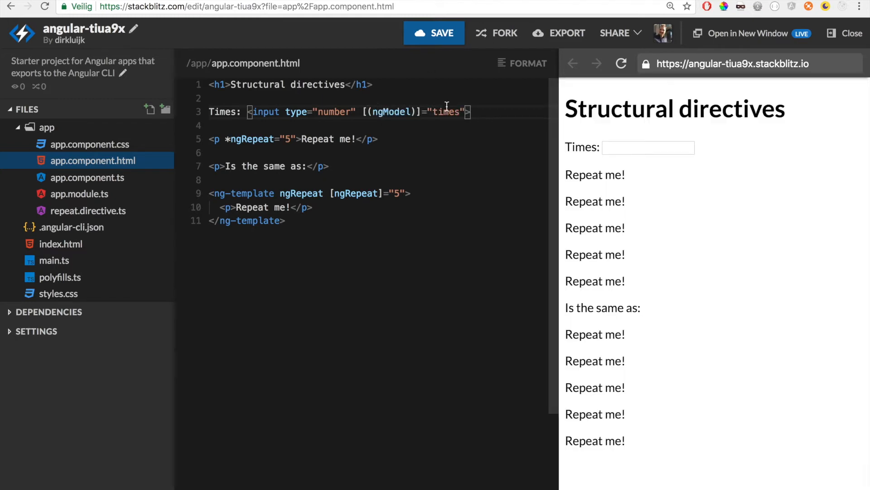
Declare times = 5 in app.component.ts and bind both ngRepeat usages to times.
left_click(86, 177)
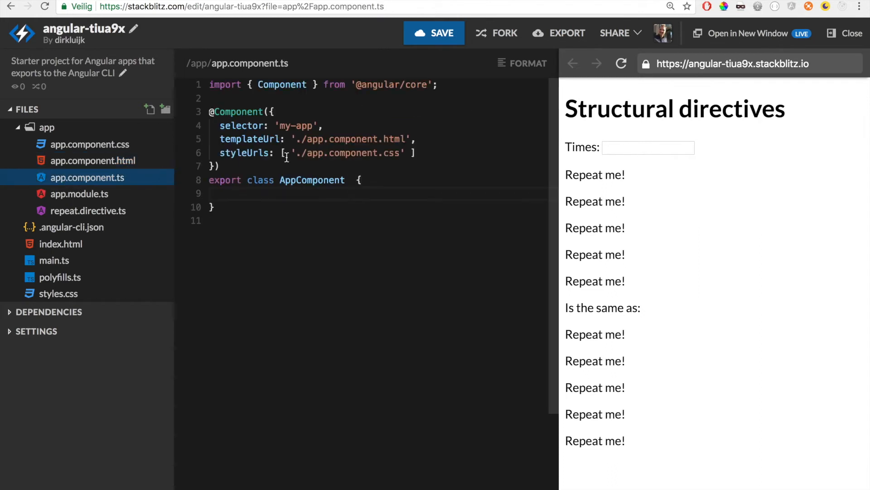
type("times")
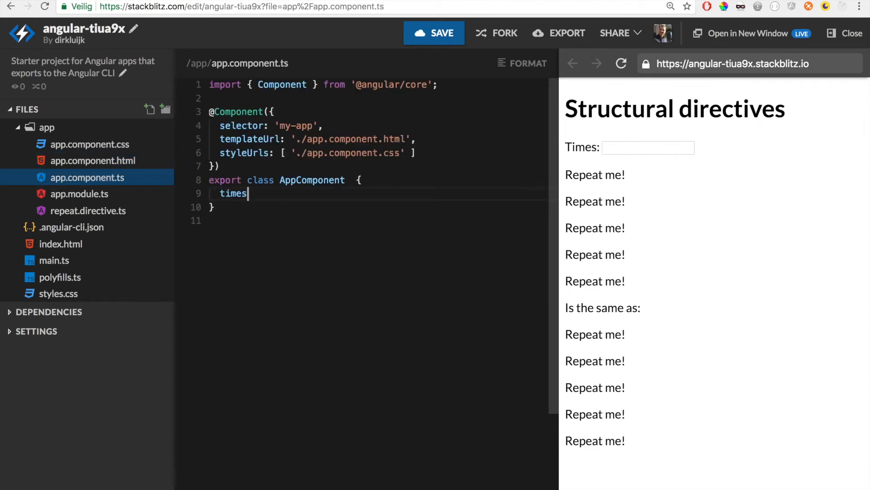
type("= 5;")
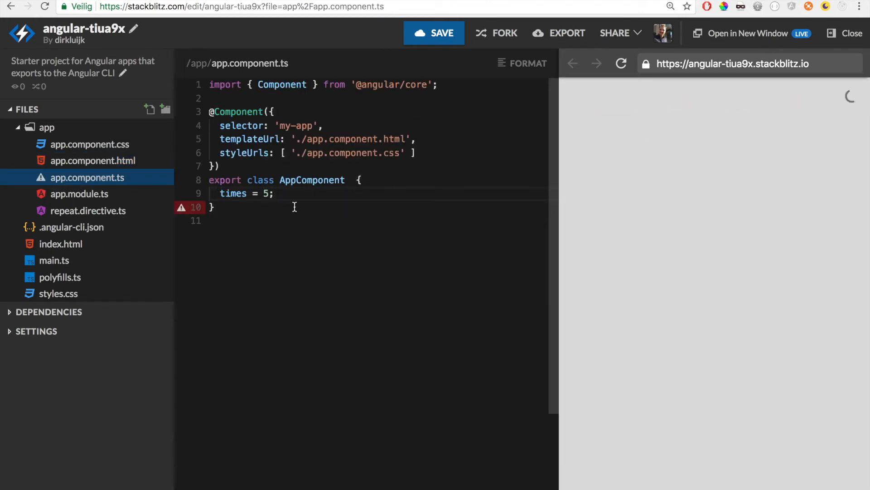
left_click(93, 161)
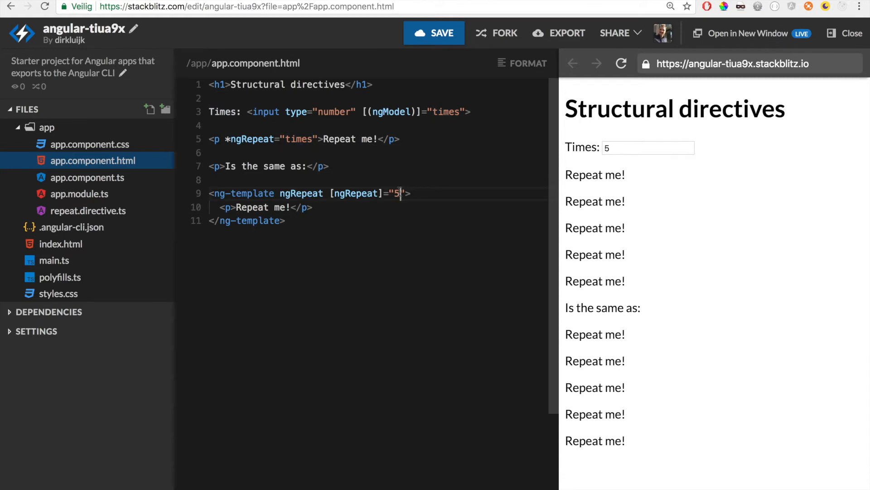
type("times")
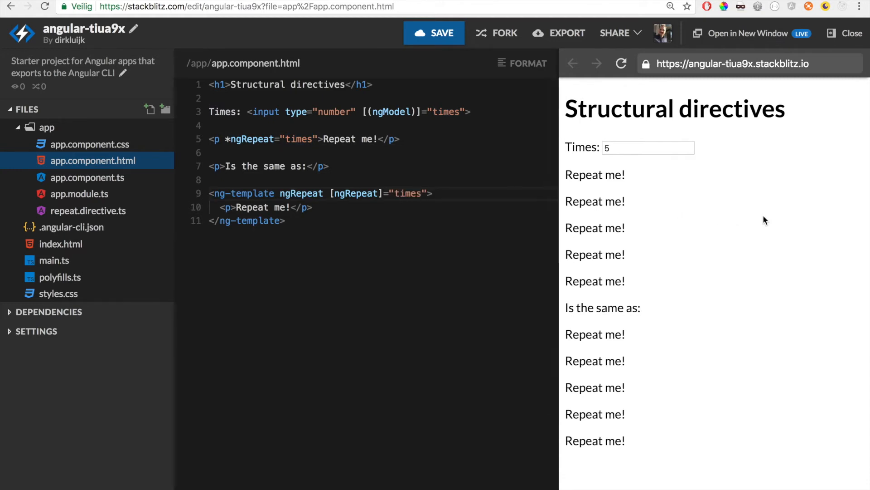
type("6")
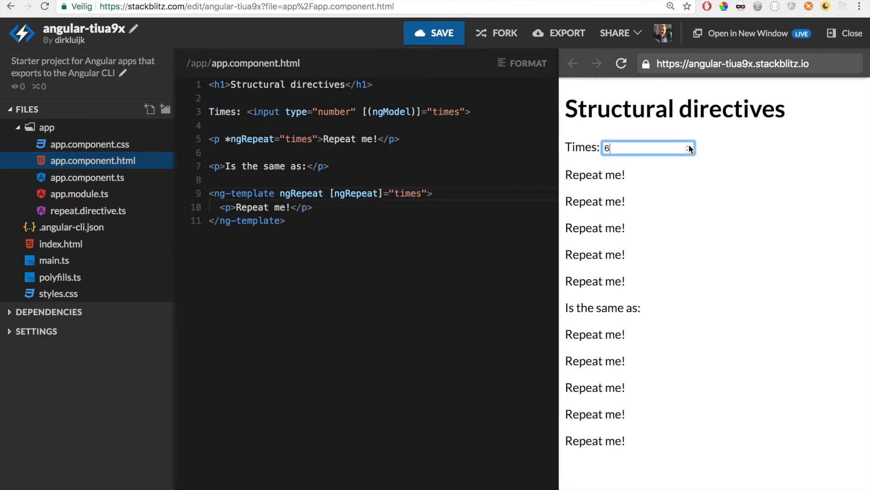
type("8")
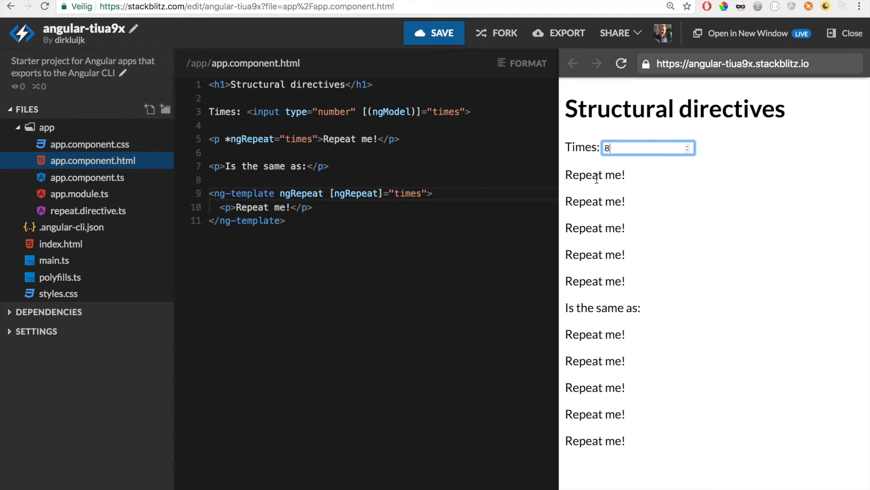
mouse_move(86, 193)
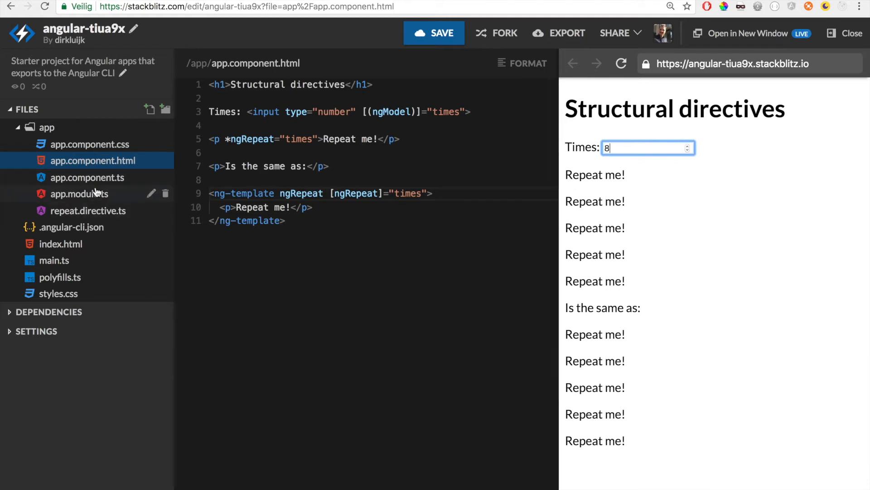
Rename ngOnInit to ngOnChanges and call this.viewRef.clear() before the loop.
left_click(87, 211)
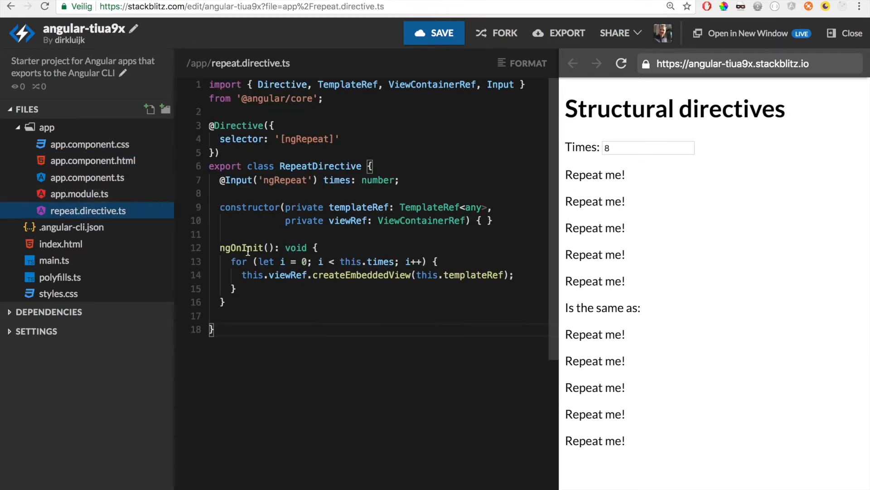
double_click(253, 248)
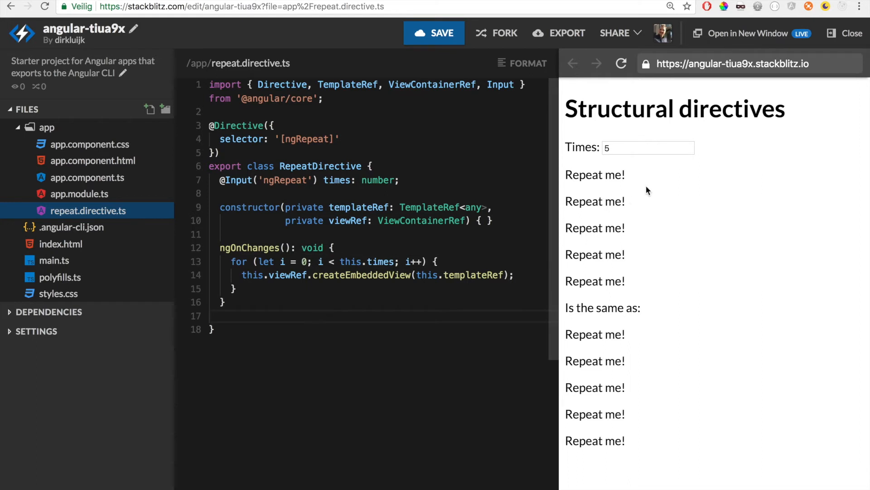
type("6")
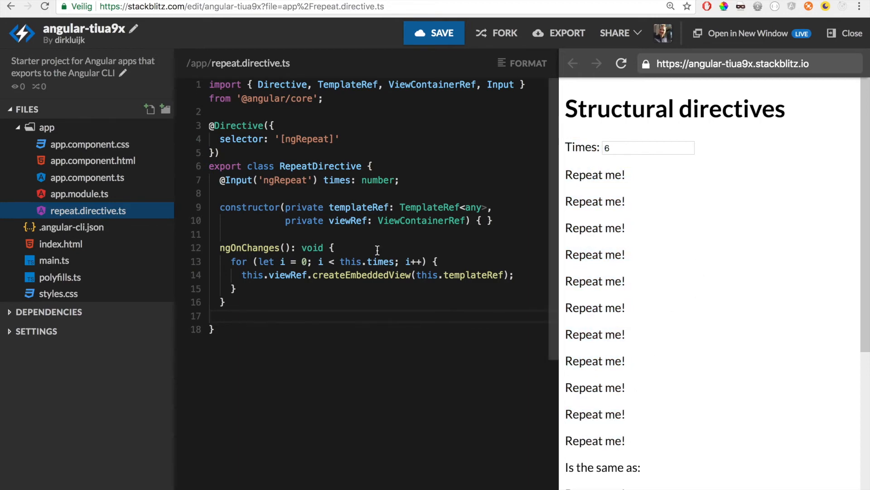
type("thi")
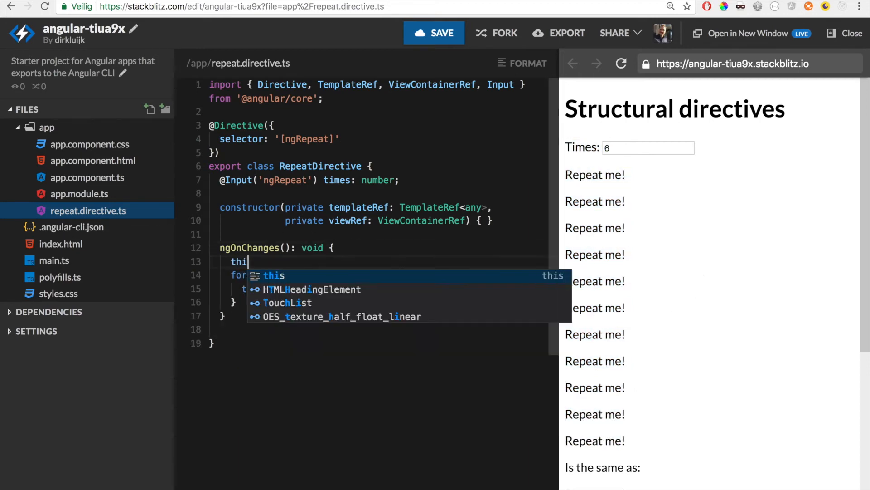
type("s.viewRef.clear();")
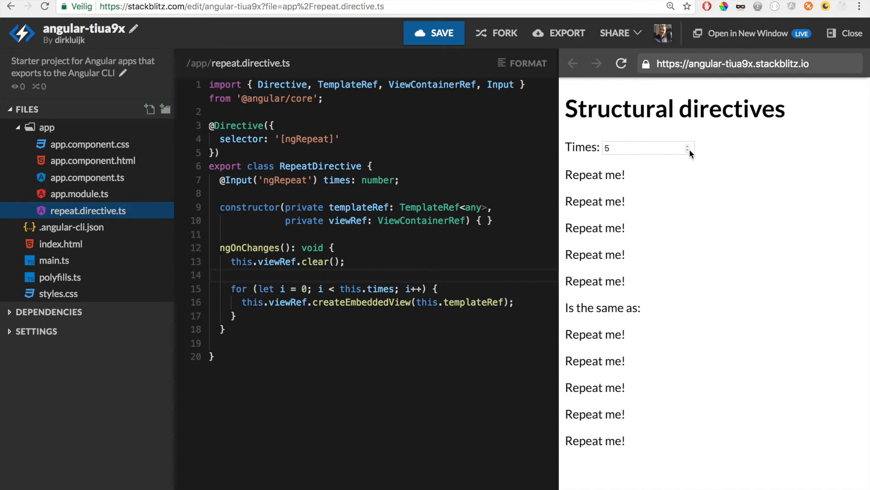
type("0")
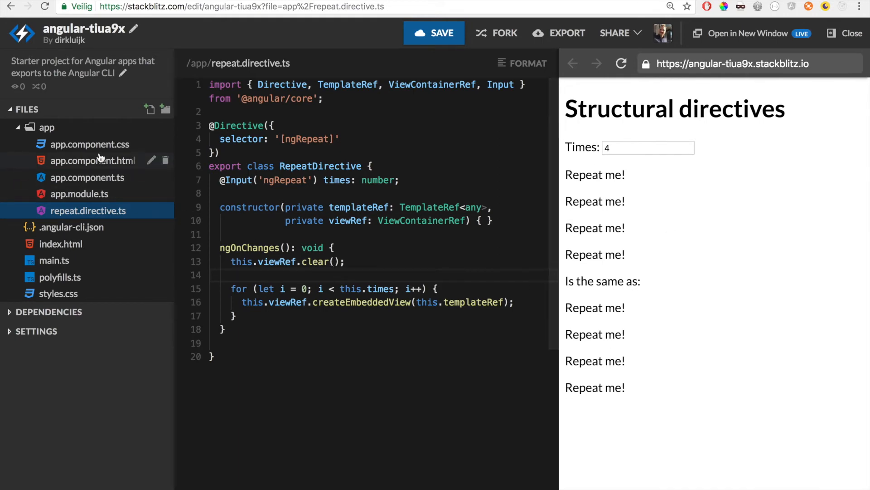
Append {{ index }} to both Repeat me! paragraphs, splitting the first <p> across lines.
left_click(93, 160)
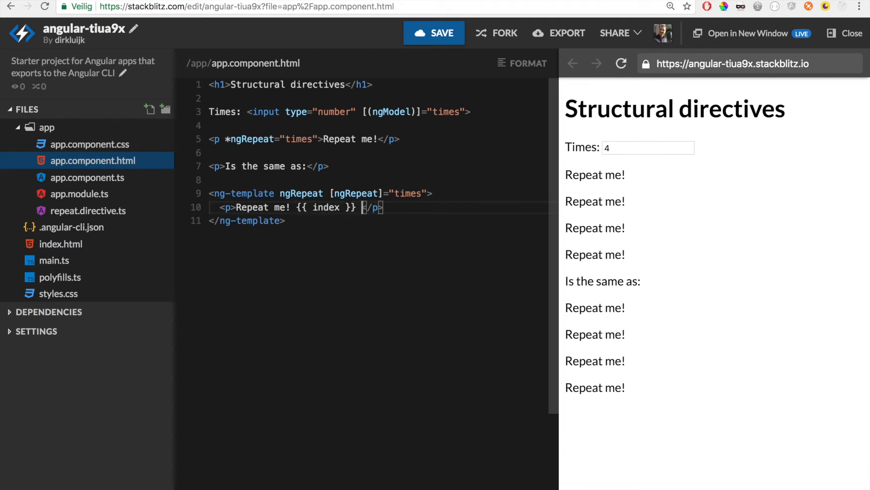
type("5")
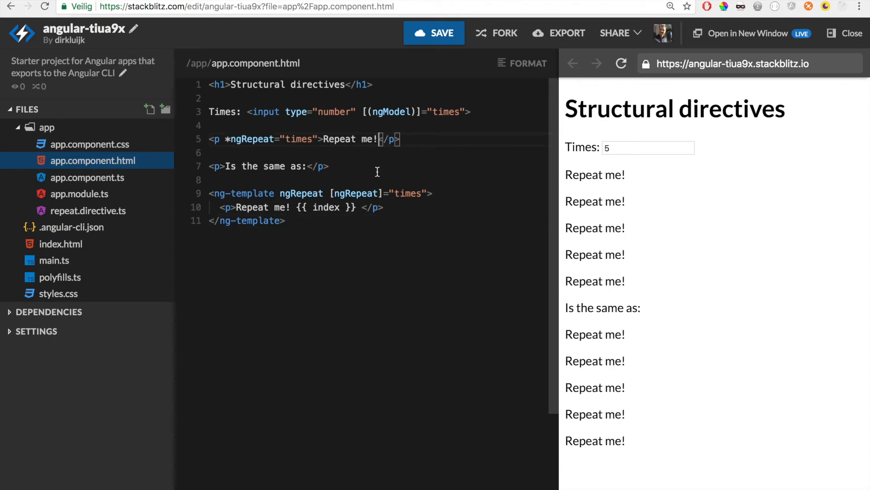
key("Enter")
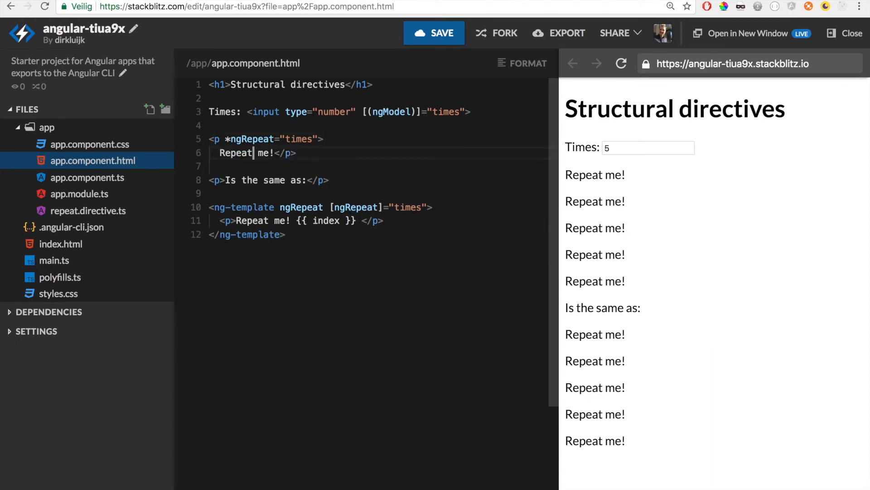
key("Enter")
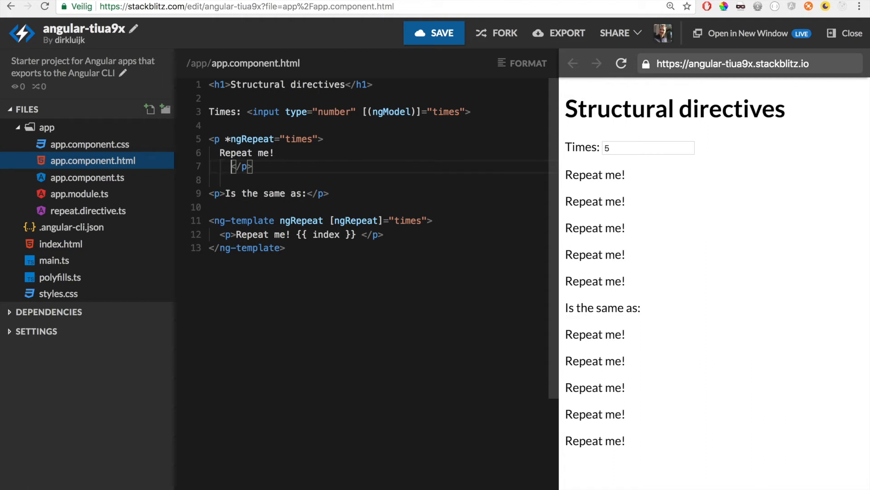
type("{}")
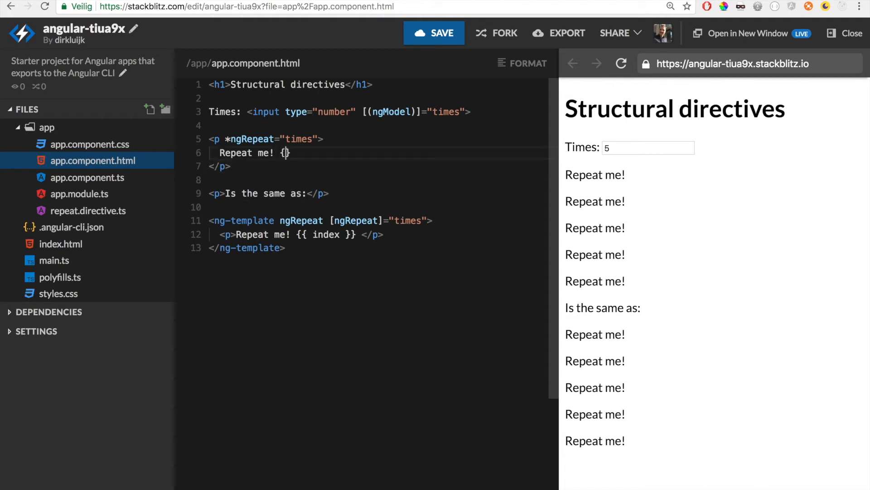
type("{ index }")
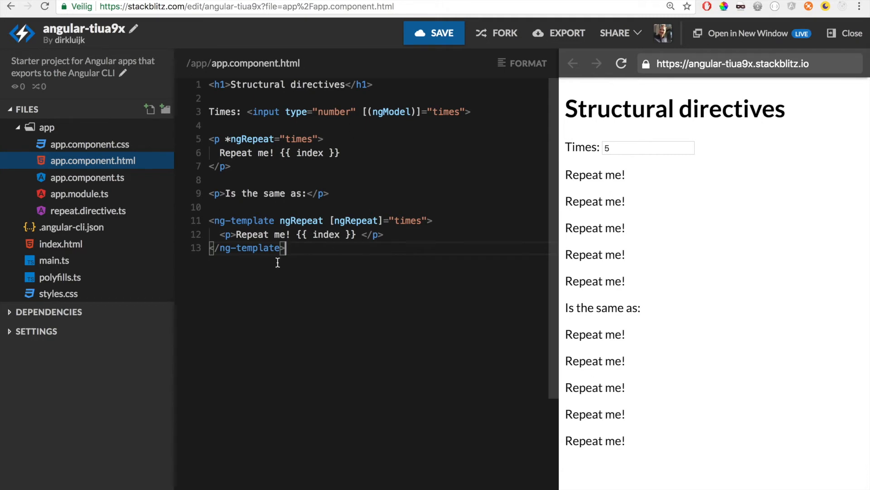
mouse_move(87, 210)
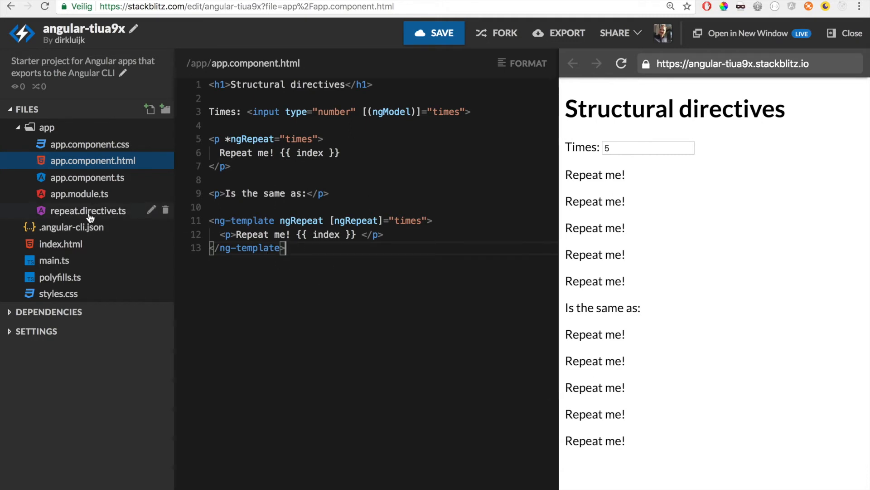
mouse_move(87, 199)
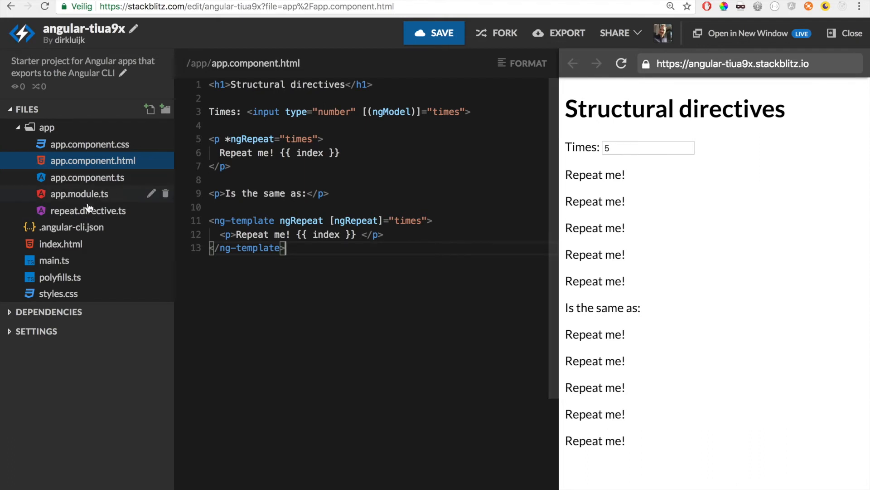
In repeat.directive.ts, pass { index: i } as createEmbeddedView's second argument.
left_click(87, 211)
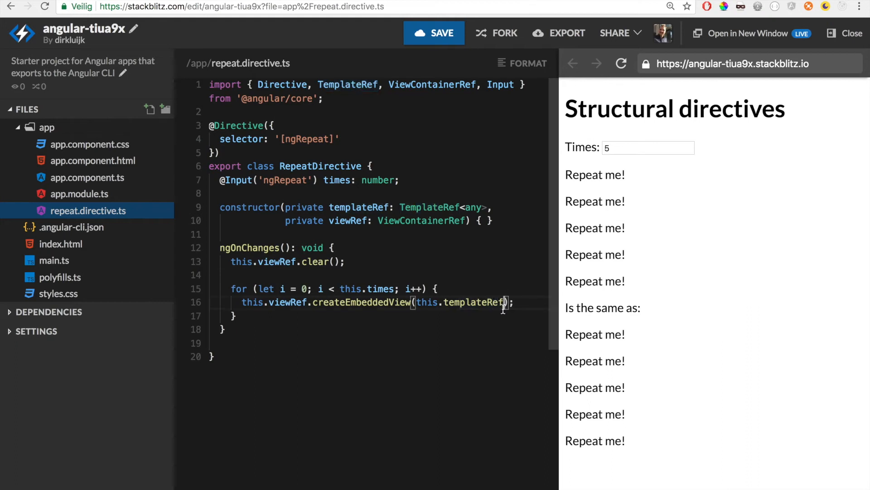
type(", {}")
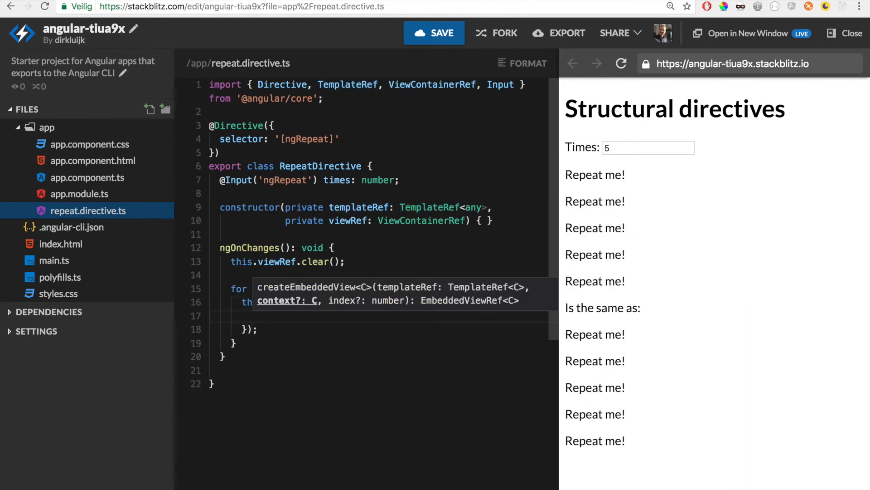
type("index: i")
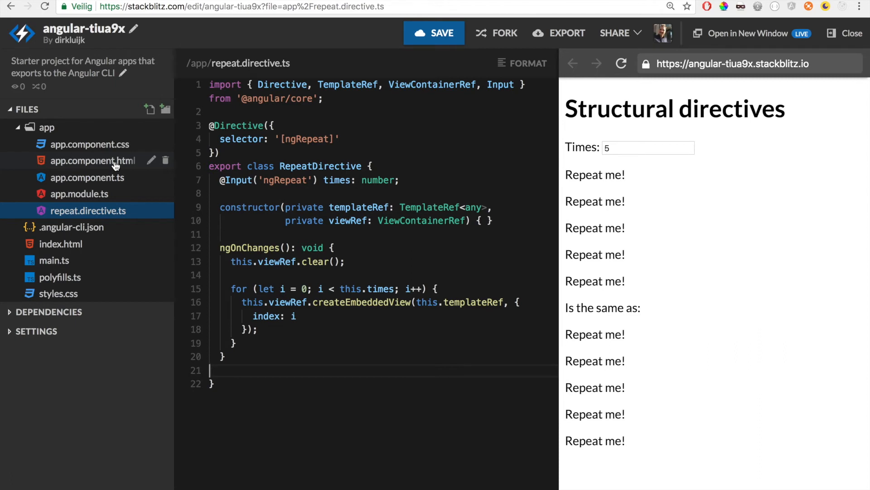
In app.component.html, bind let i = index and let-i="index", displaying {{ i }} - Repeat me!
left_click(92, 161)
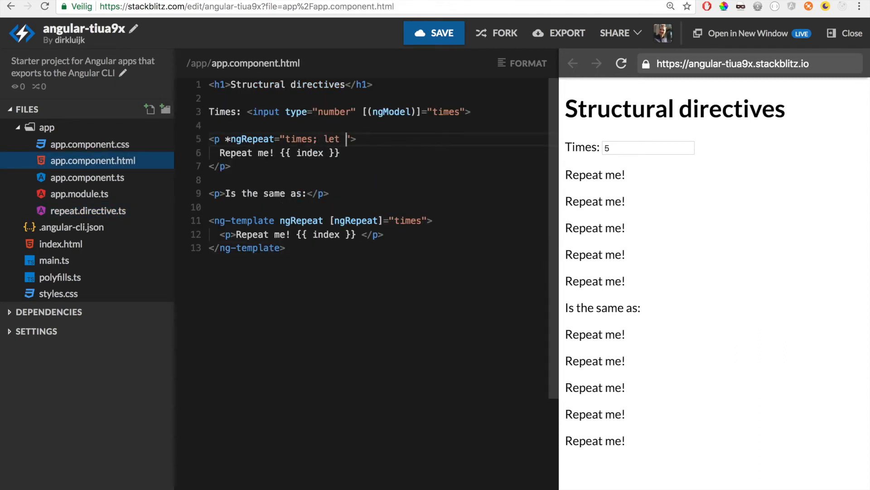
type("i = index")
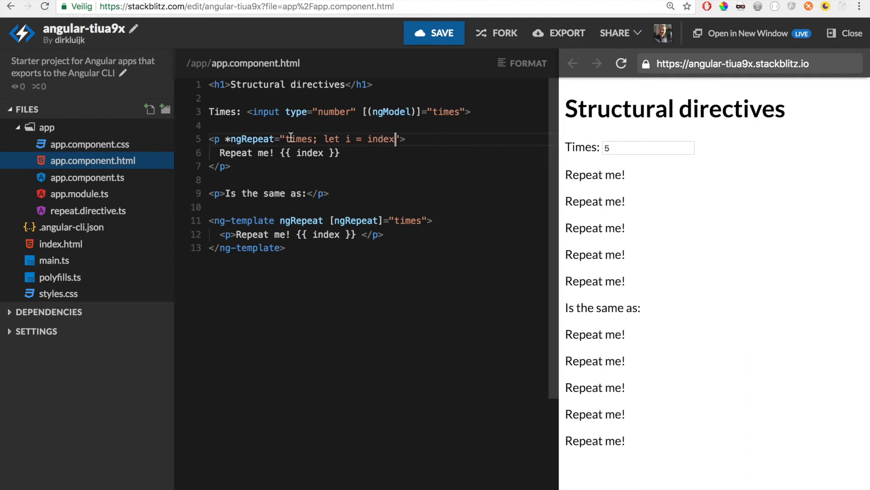
type("i }} -")
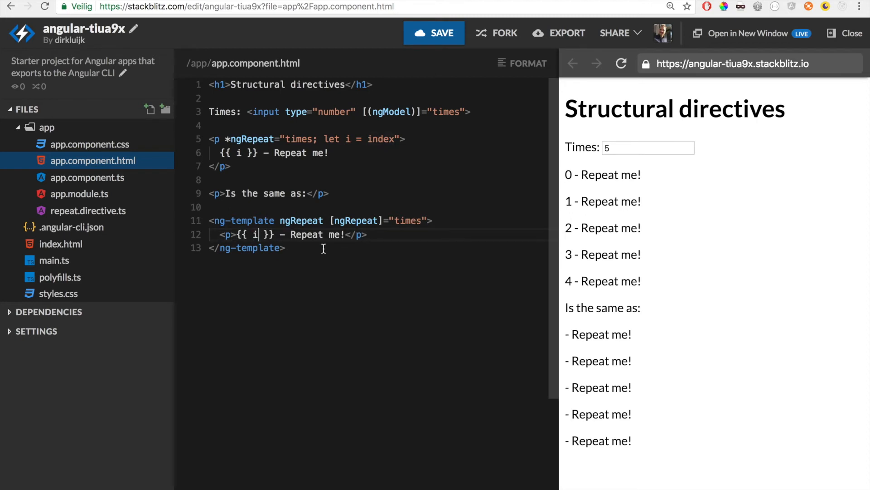
type("let")
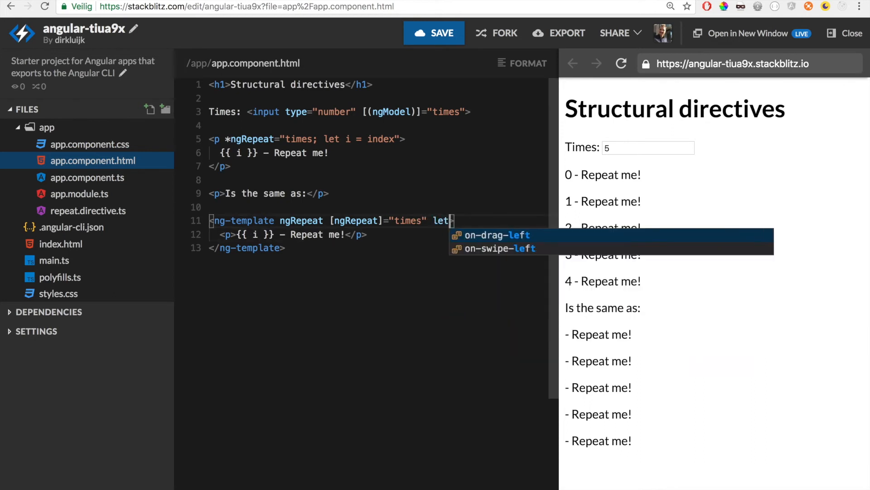
type("-i=:")
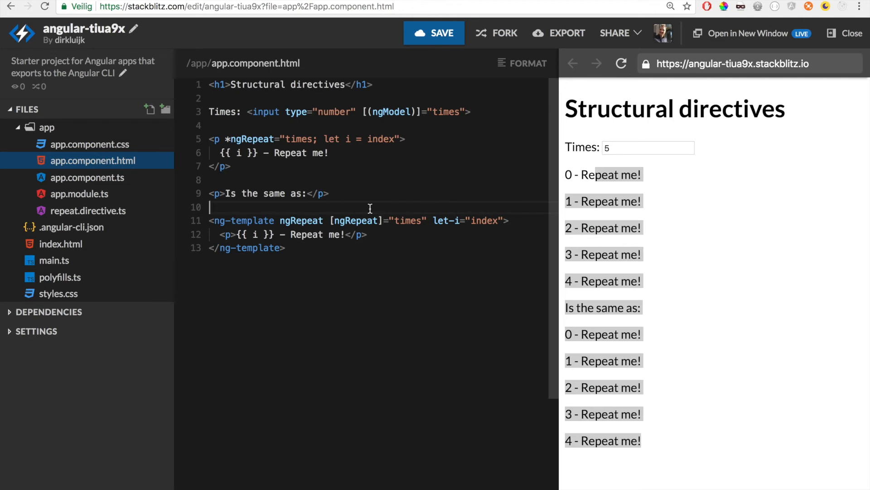
mouse_move(87, 210)
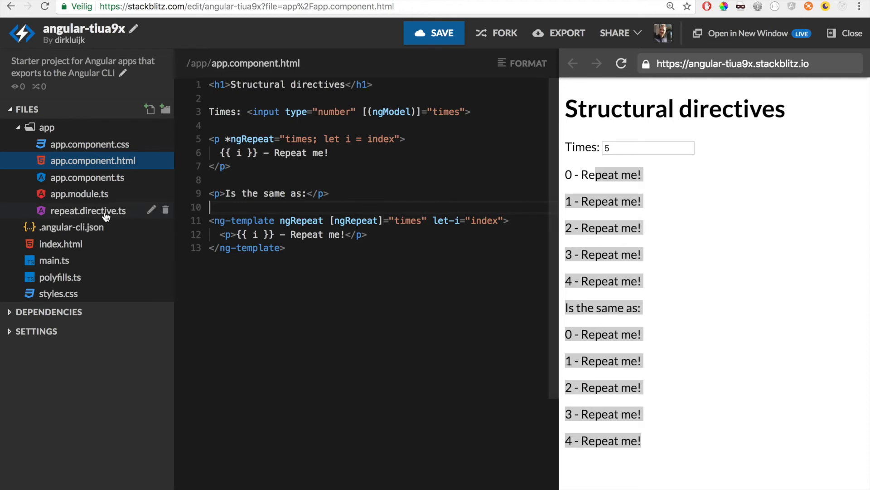
Declare interface RepeatTemplateContext { index: number; } and replace TemplateRef<any> with it.
left_click(87, 210)
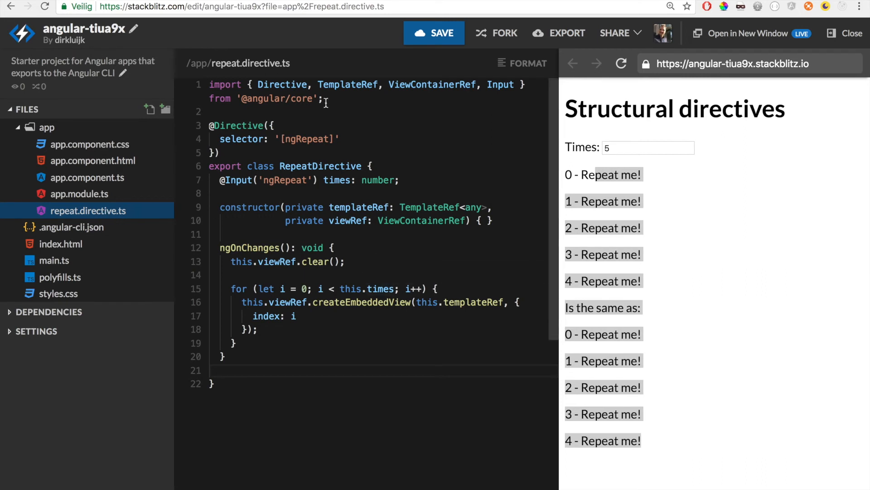
type("interface Re")
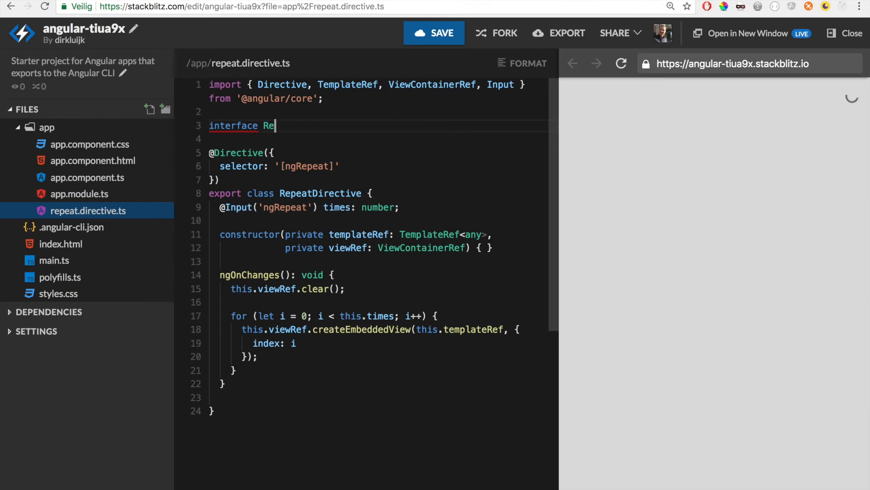
type("peatTemplate")
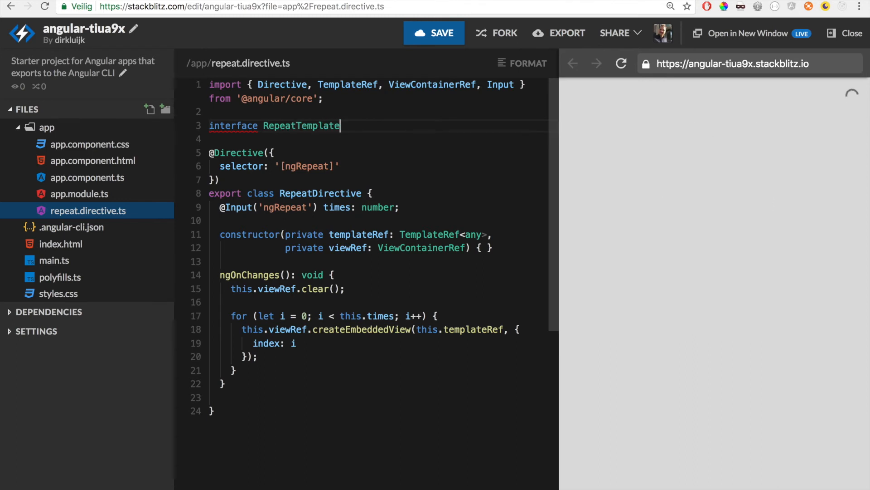
type("Context")
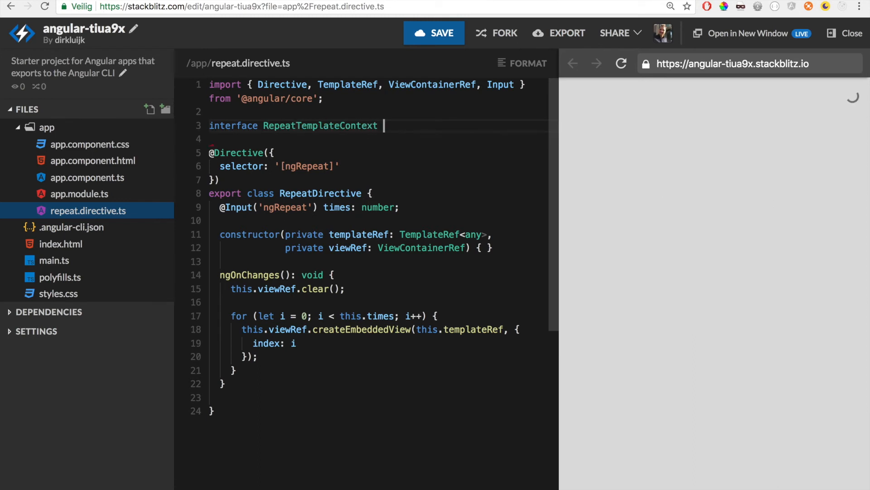
type("index:")
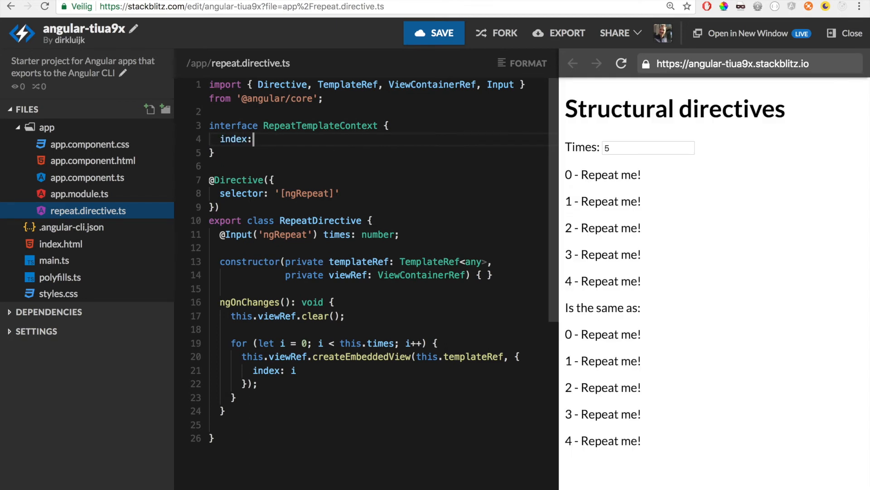
type("number;")
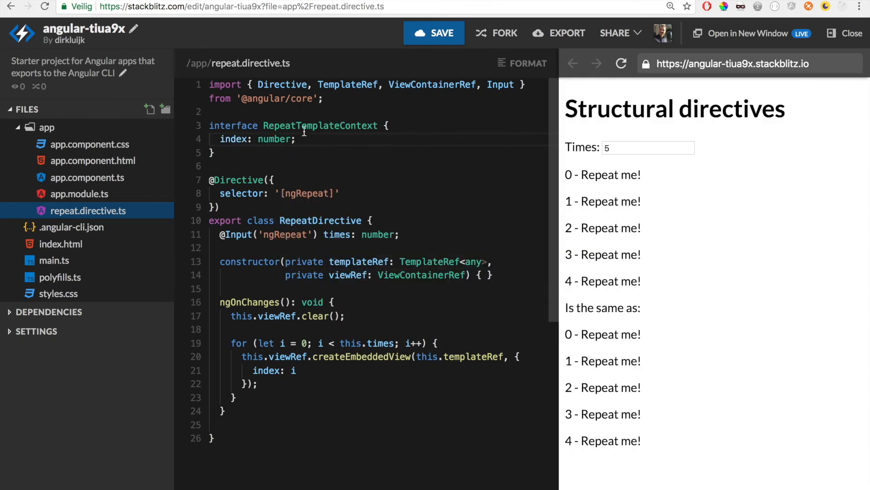
double_click(472, 261)
type("RepeatTemplateContext")
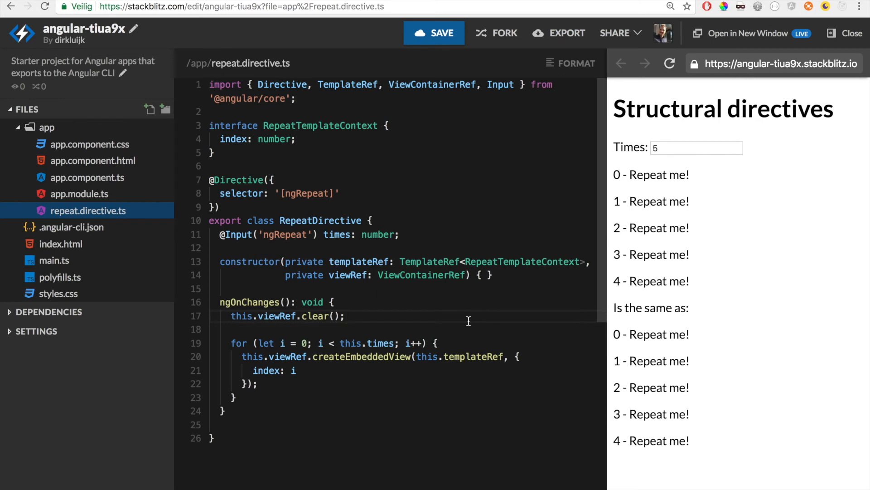
Reopen app.component.html beside the numbered preview.
left_click(92, 161)
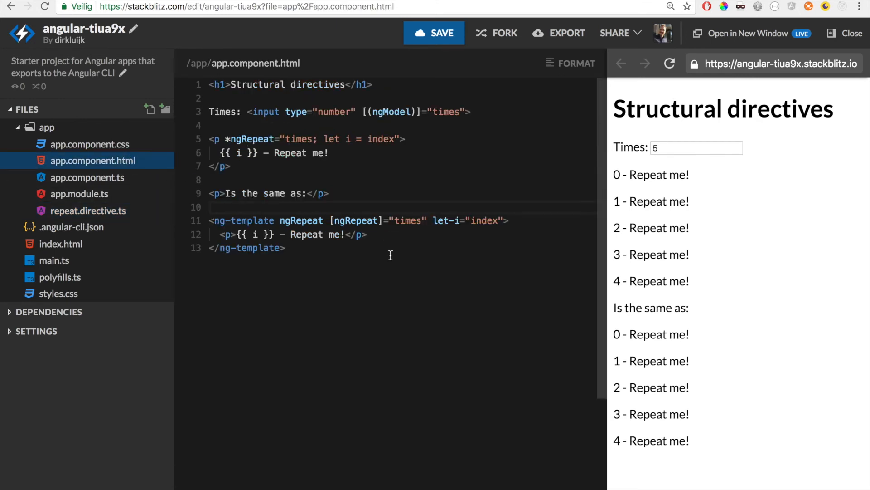
mouse_move(449, 215)
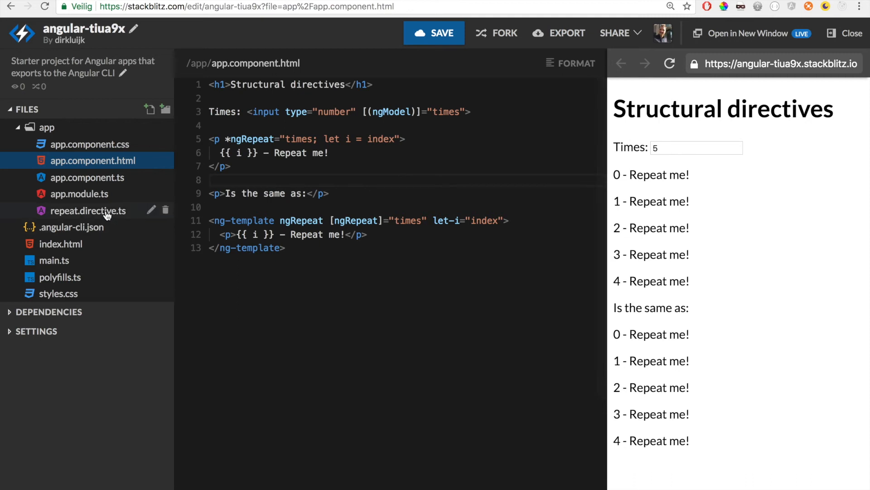
Rename index to $implicit in the directive and strip = index from both template let bindings.
left_click(87, 211)
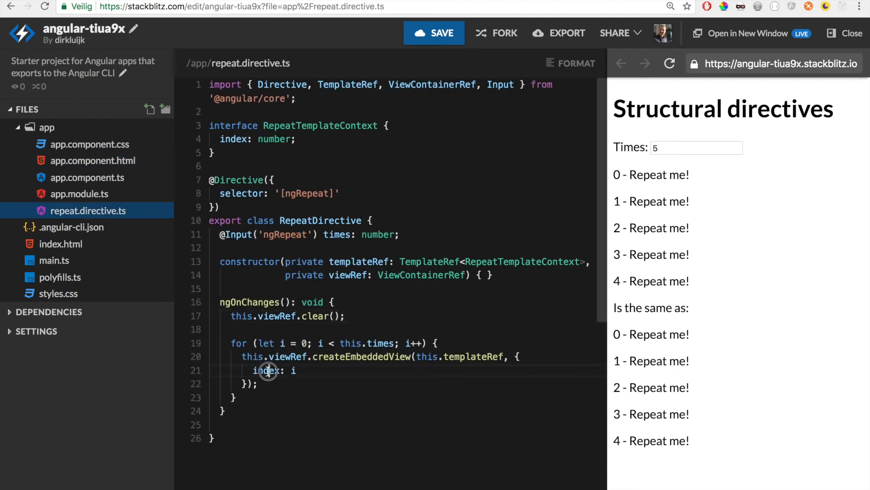
type("$implicit")
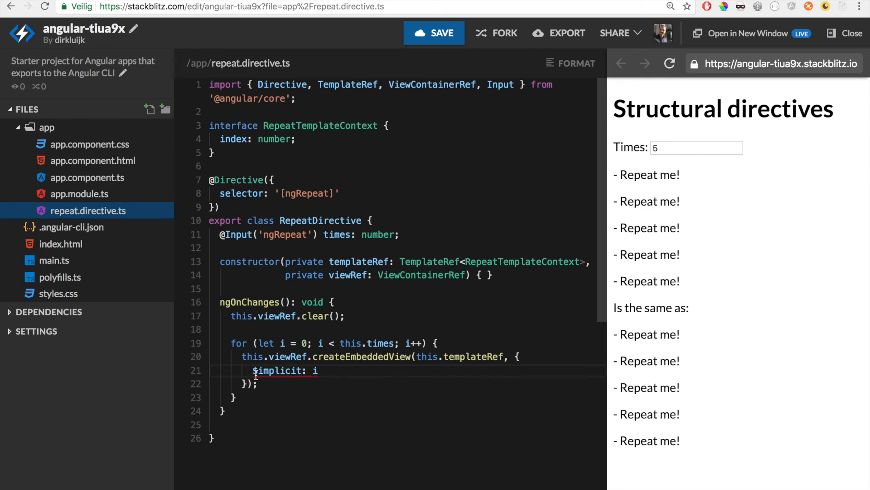
left_click_drag(230, 139, 304, 371)
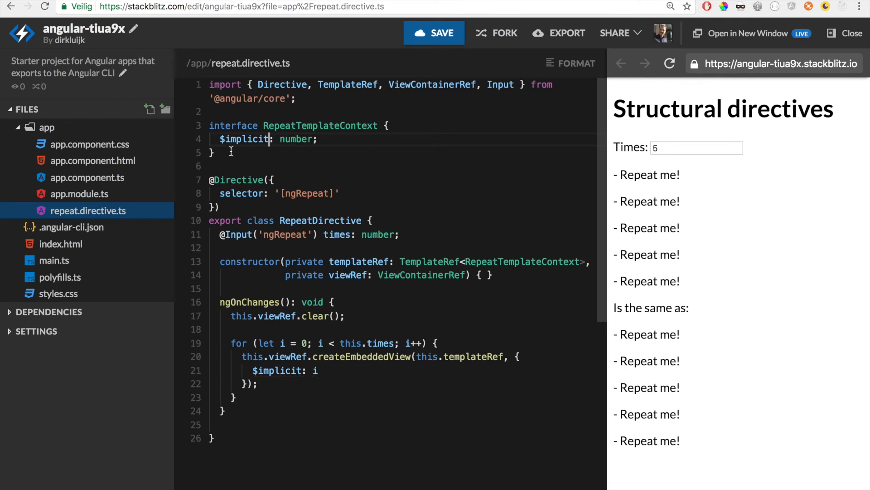
left_click(92, 161)
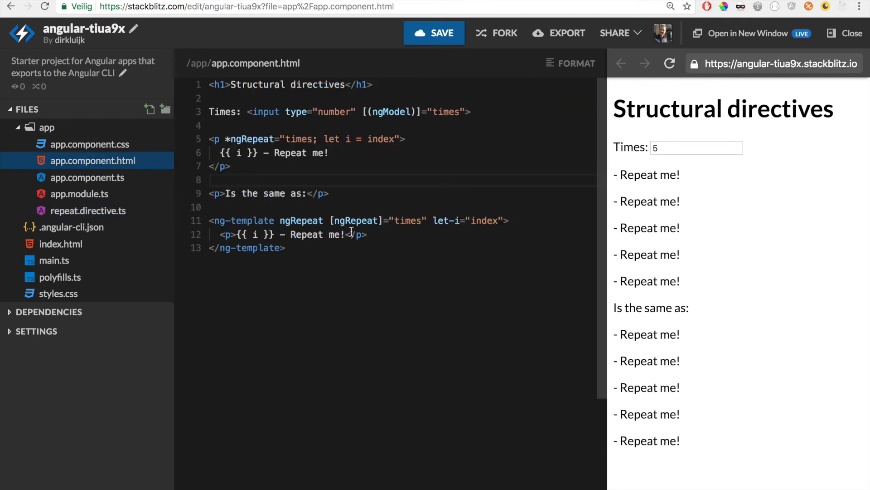
double_click(481, 221)
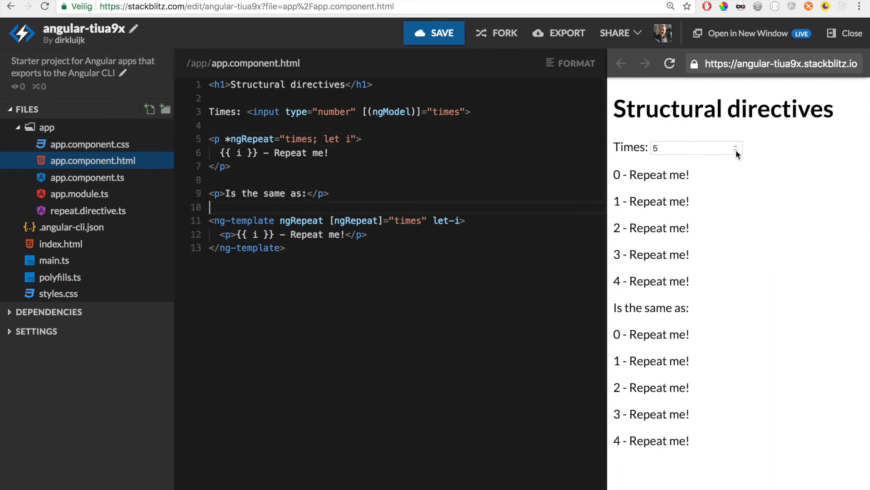
Change the loops to "let i in times" and the ng-template binding to [ngRepeatIn].
left_click(737, 151)
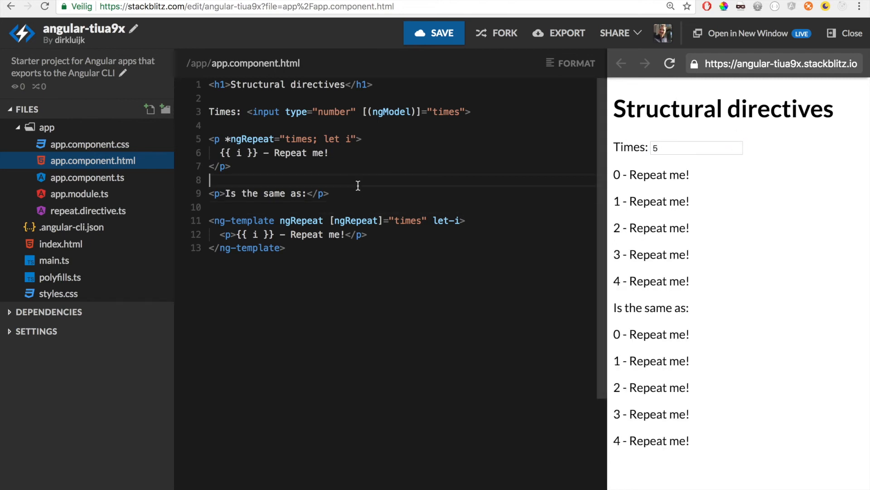
mouse_move(258, 138)
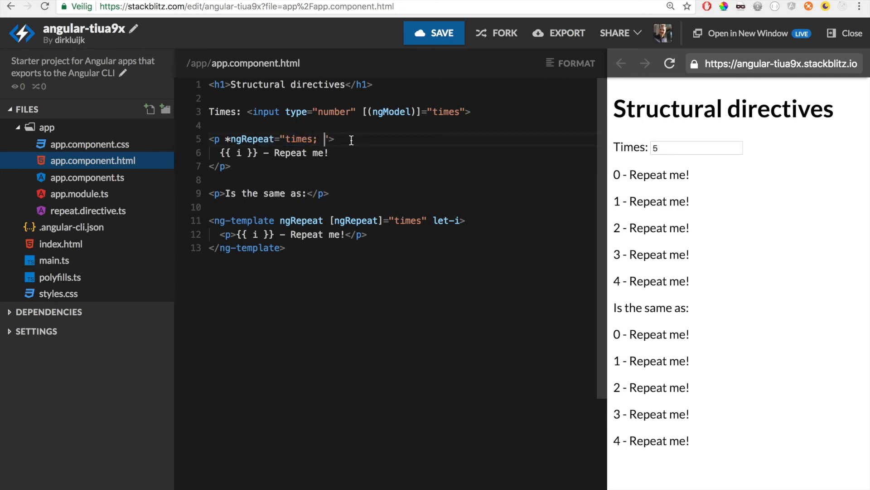
type("let i in")
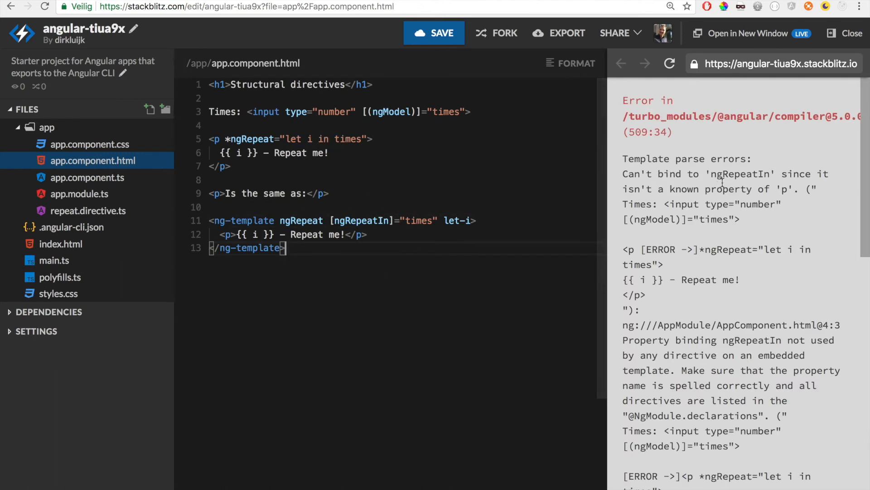
mouse_move(86, 177)
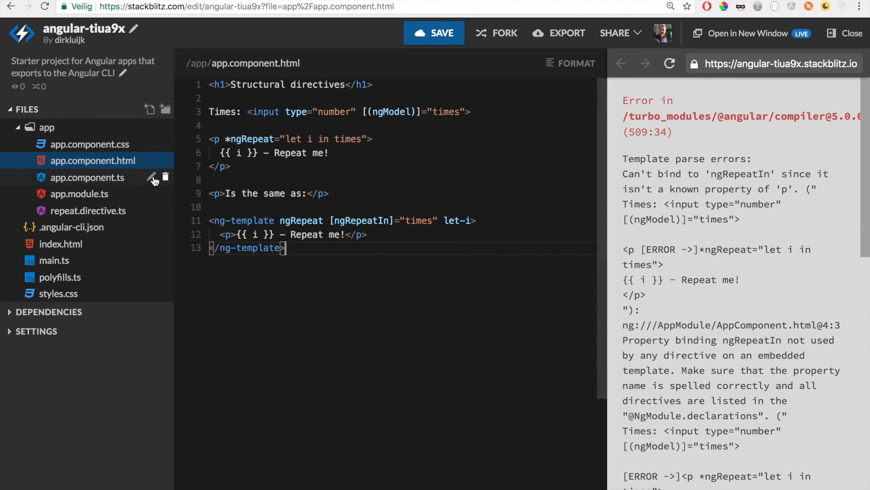
left_click(88, 211)
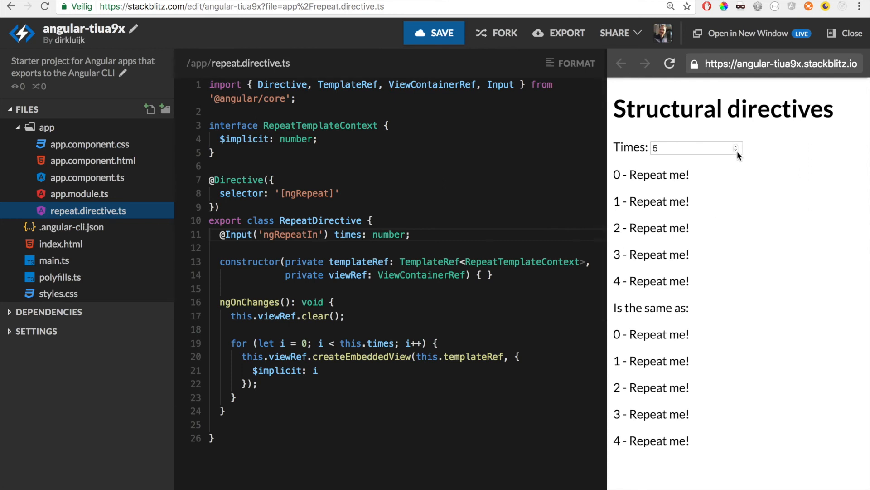
Swap the Times field for From and To [(ngModel)] number inputs bound to min and max.
type("6")
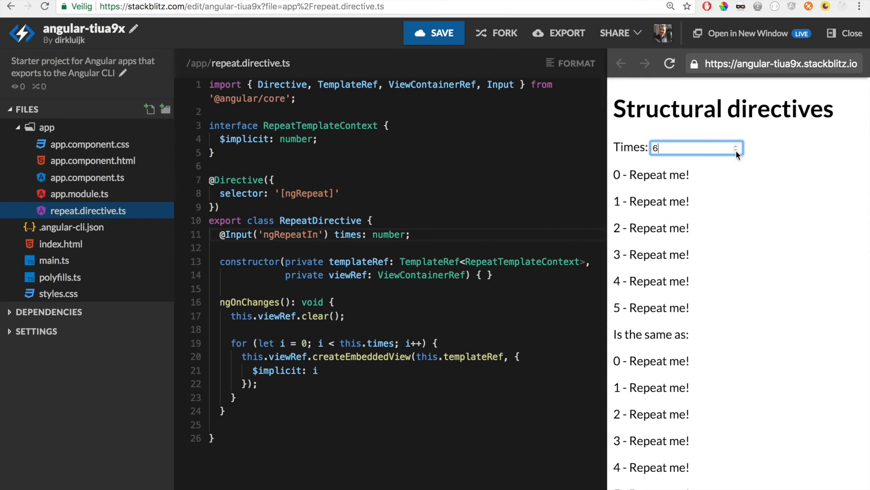
type("2")
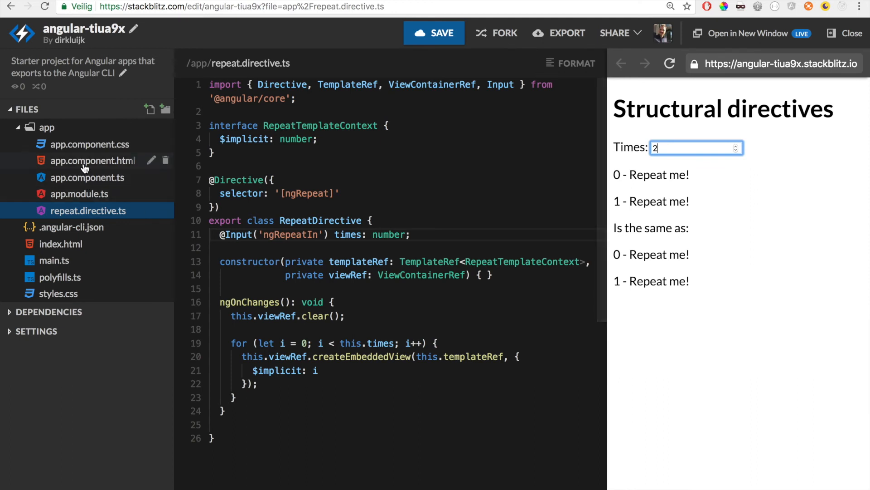
left_click(93, 161)
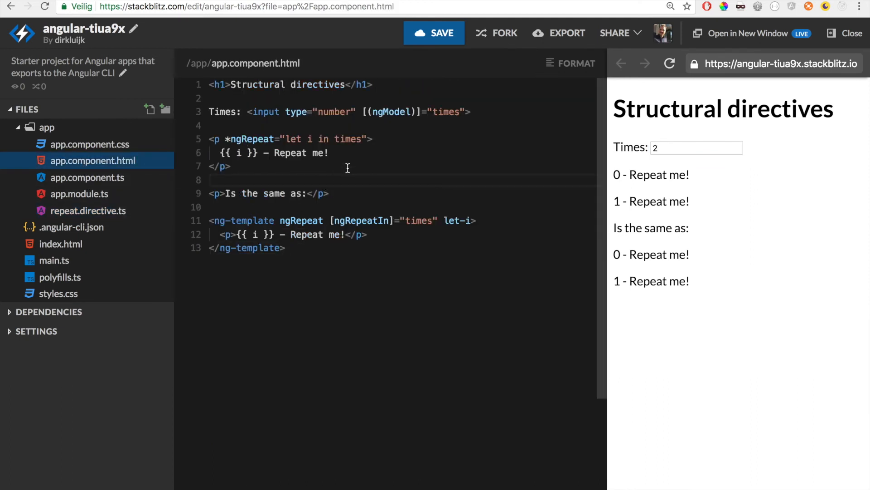
type("5")
type("To: <input type=\"number\" [(ngModel)]=\"max\">")
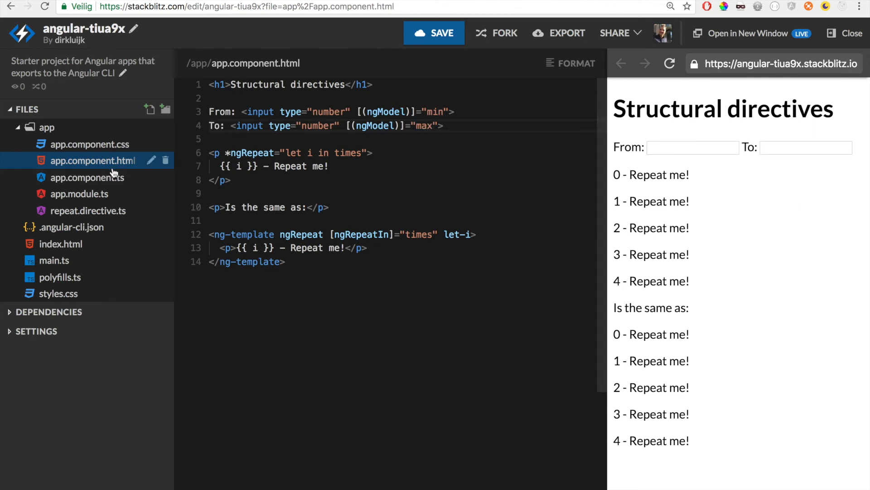
Add min = 3 and max = 10, and loop both templates over min to max.
left_click(85, 177)
type("t")
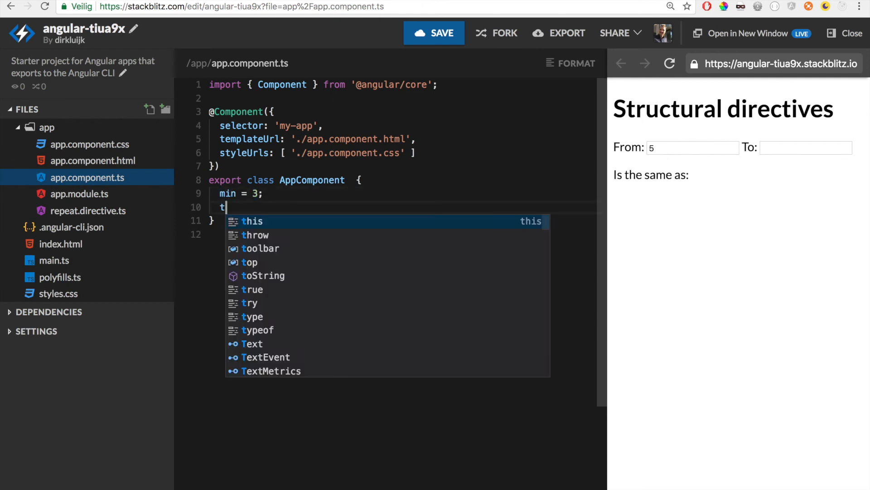
type("max = 10;")
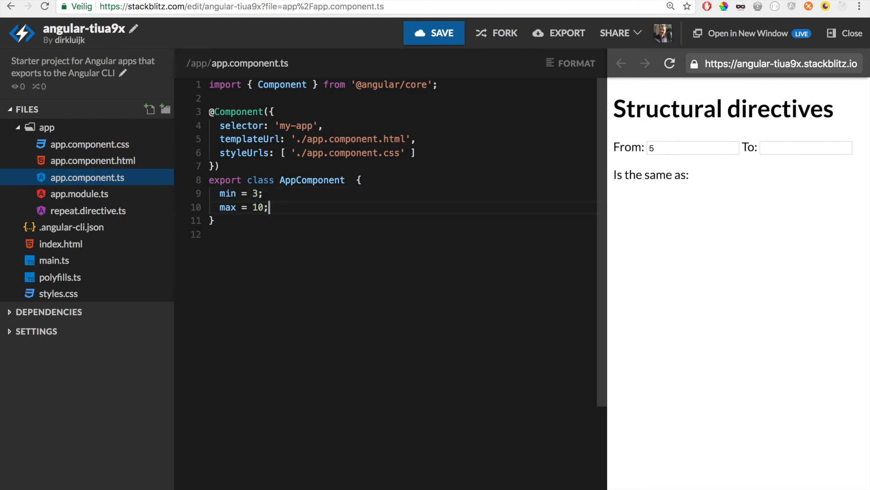
left_click(92, 160)
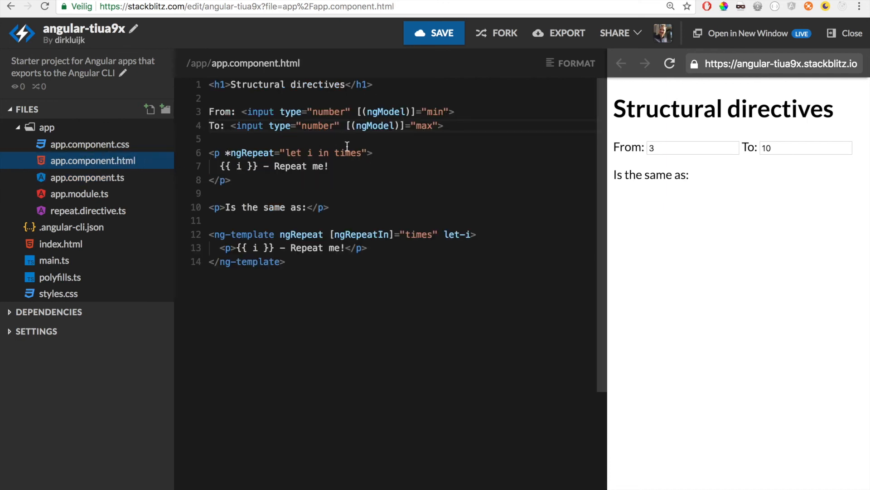
double_click(347, 153)
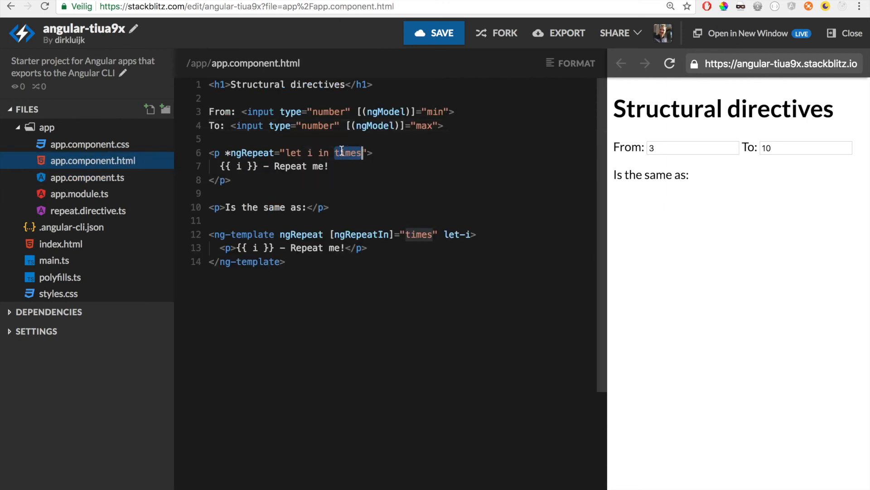
type("min to ma")
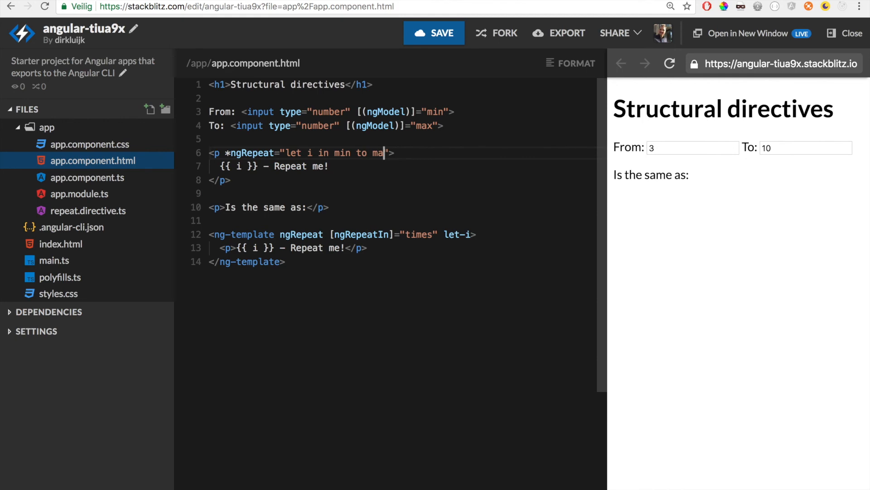
type("x")
left_click(344, 234)
type("min")
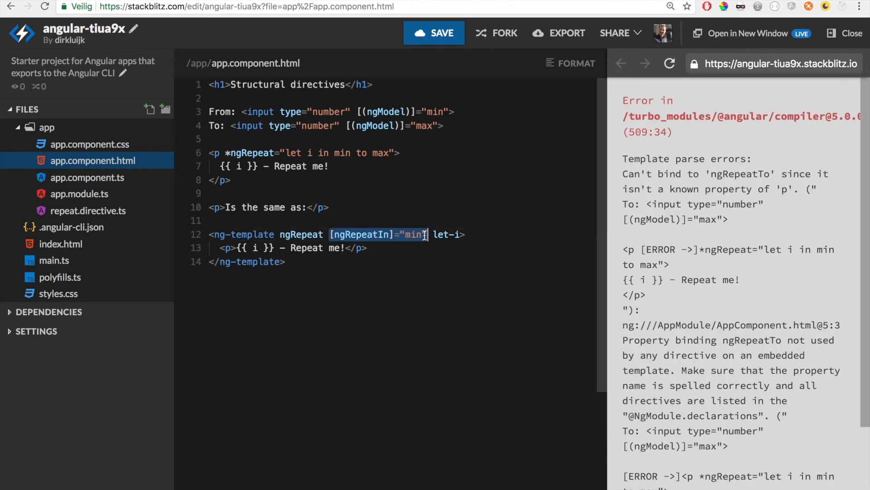
type("[ngRepeatIn]=\"min\"")
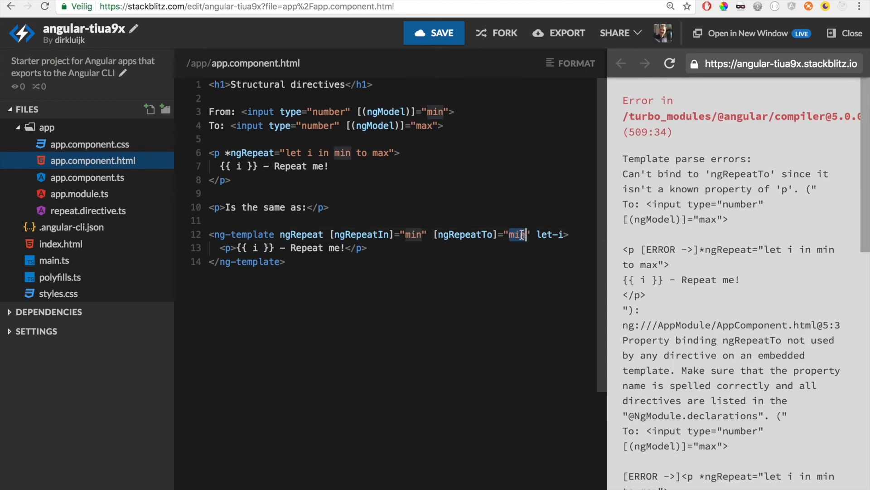
type("max")
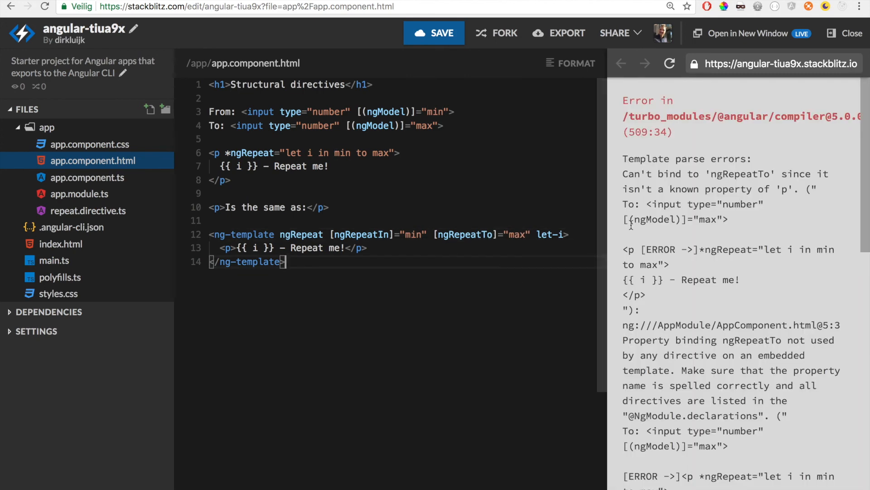
Rename the directive input to from, add an ngRepeatTo input, and loop from this.from to this.to.
left_click(87, 210)
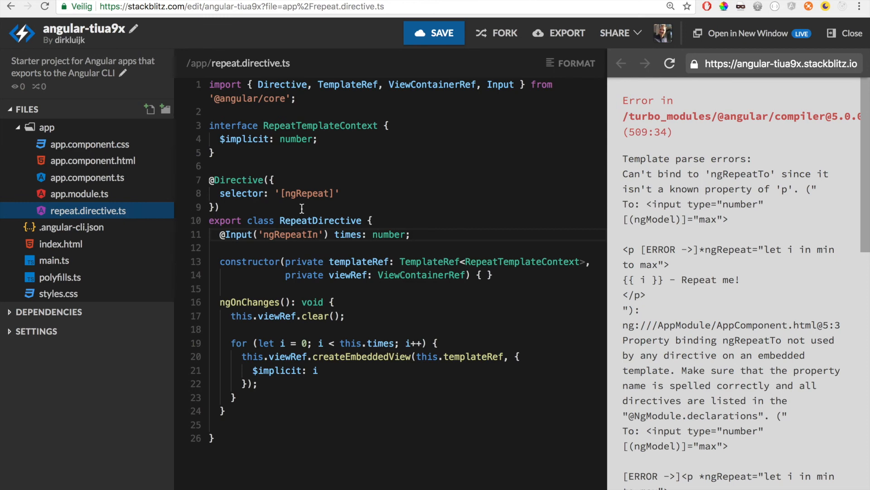
type("f")
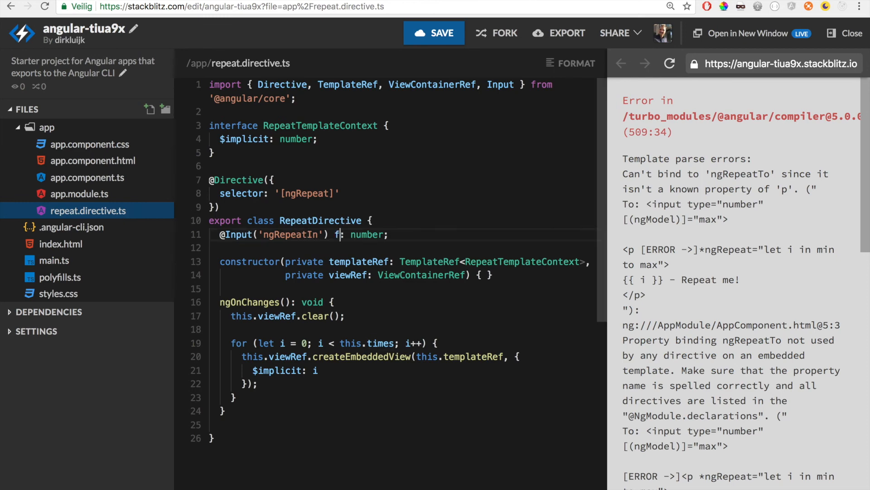
type("rom")
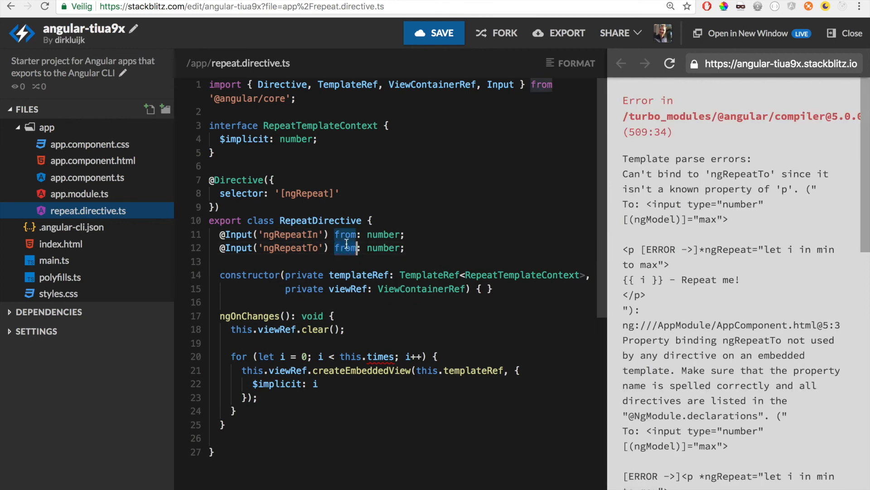
mouse_move(344, 247)
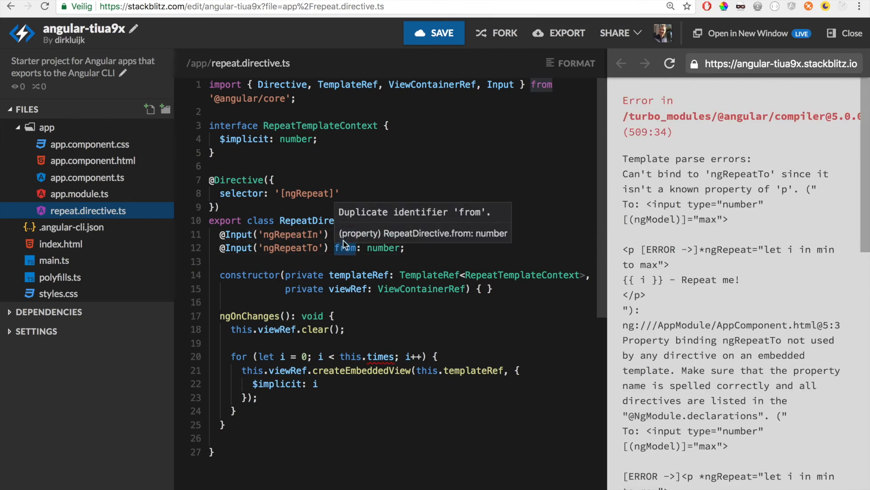
type("to")
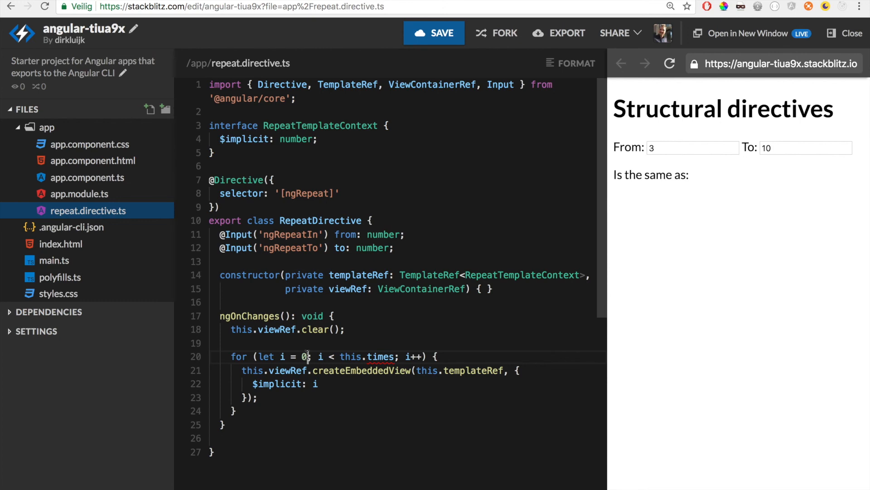
type("this.from")
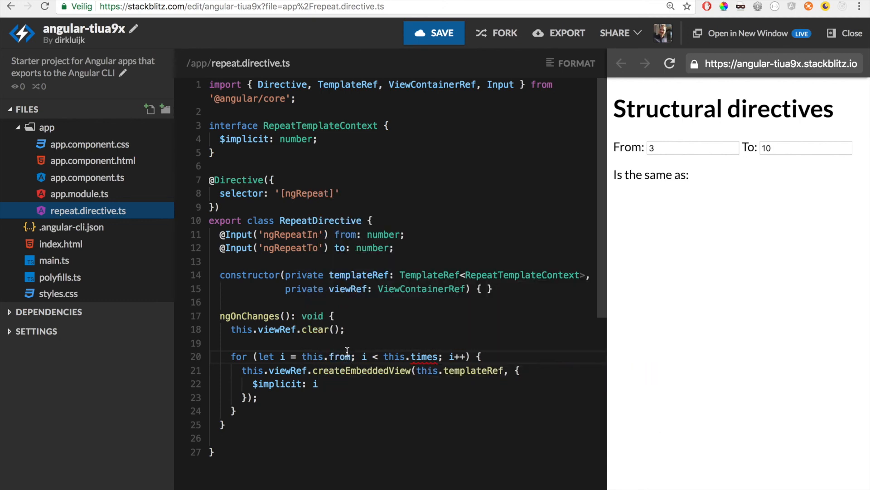
type("max")
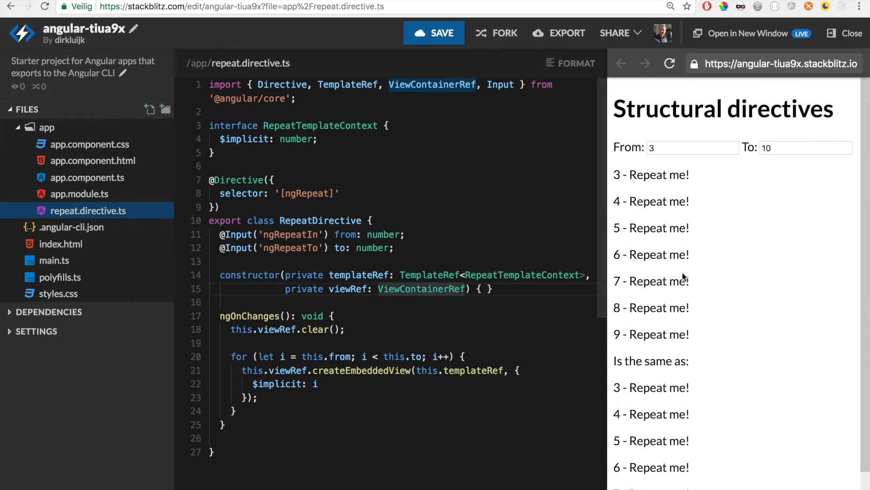
scroll("down", 3)
type("=")
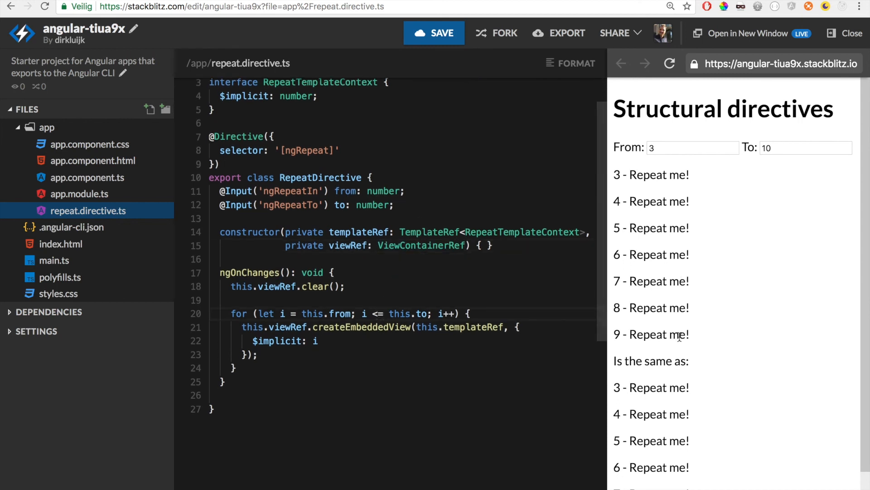
Enter From 4 and To 7 in the preview to list items 4 through 7.
left_click(843, 144)
type("5")
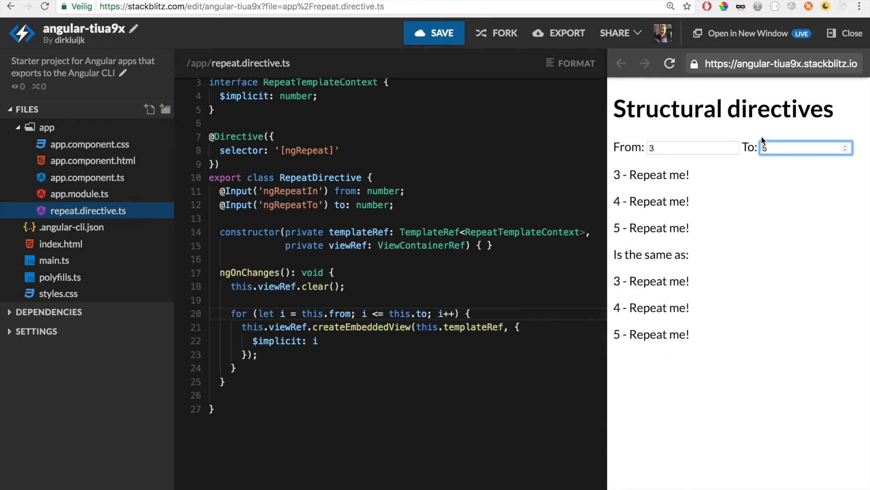
type("4")
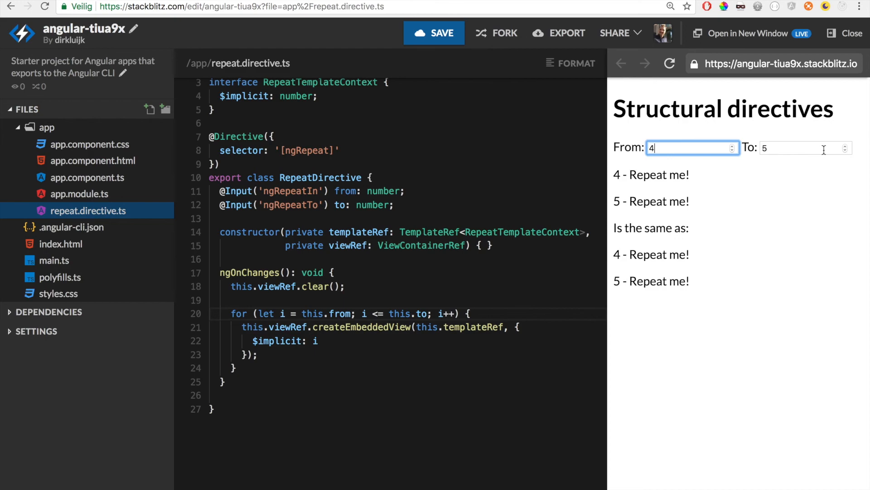
type("7")
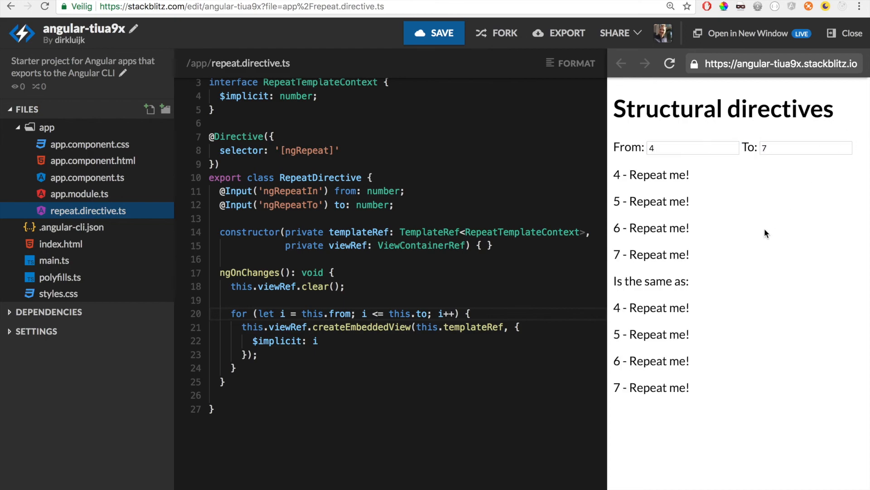